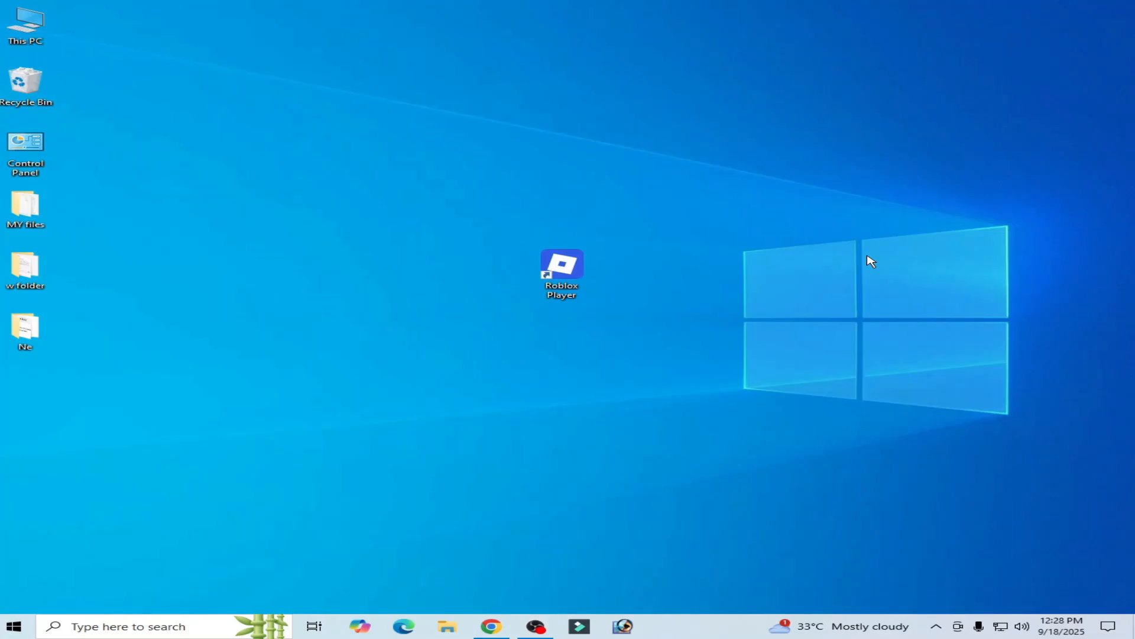
- Open the Roblox Player shortcut's Properties and copy its Target path
double_click(561, 263)
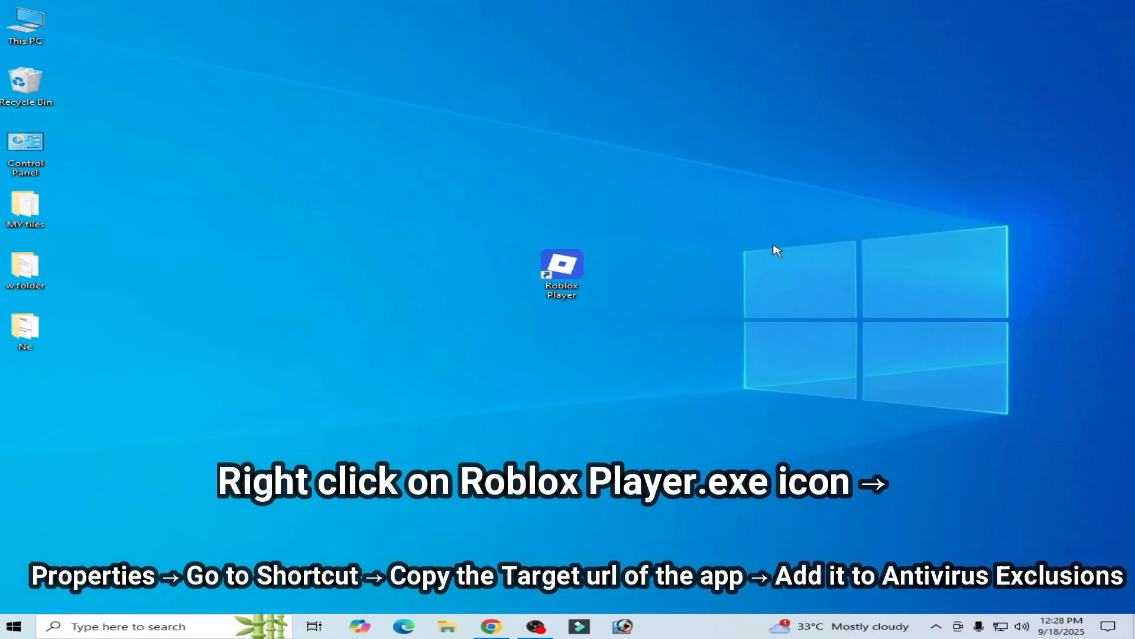
right_click(561, 274)
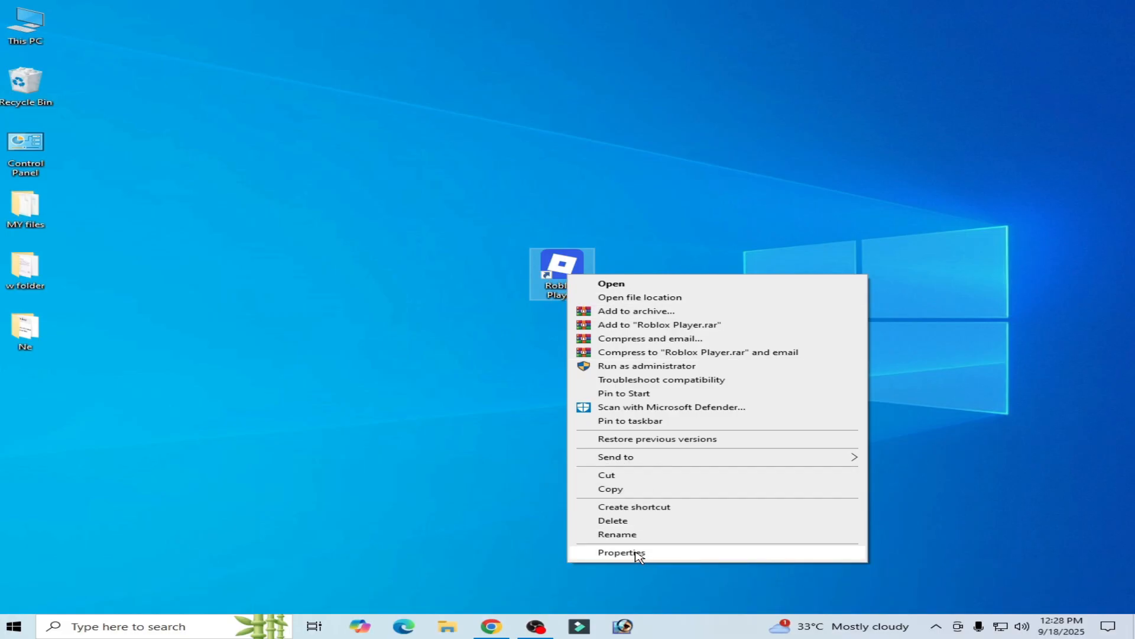
left_click(620, 552)
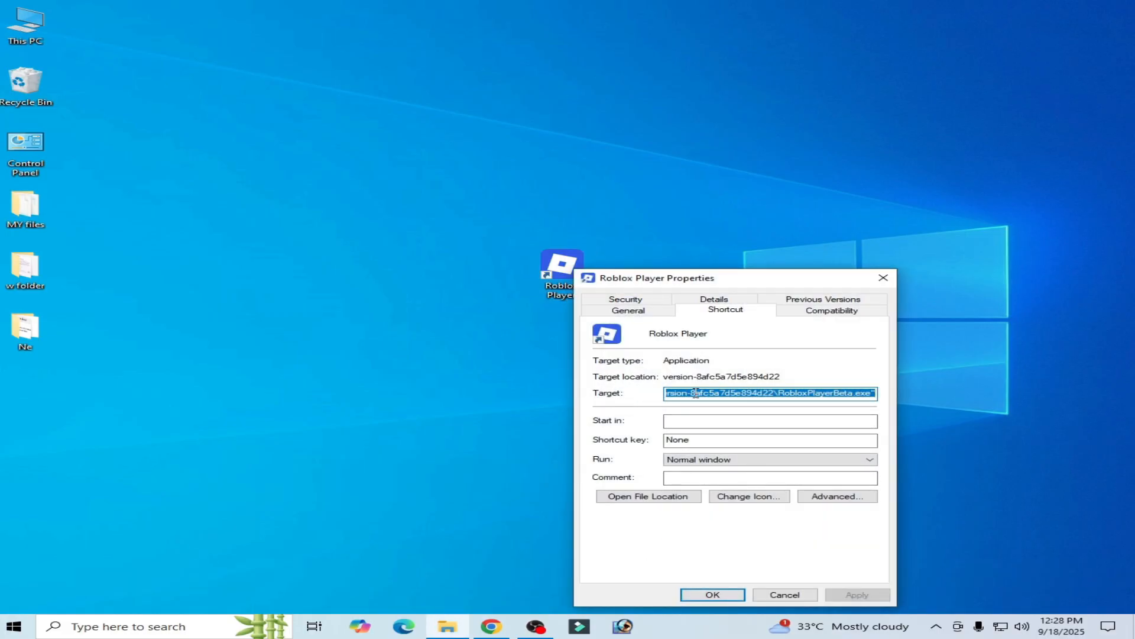
right_click(767, 393)
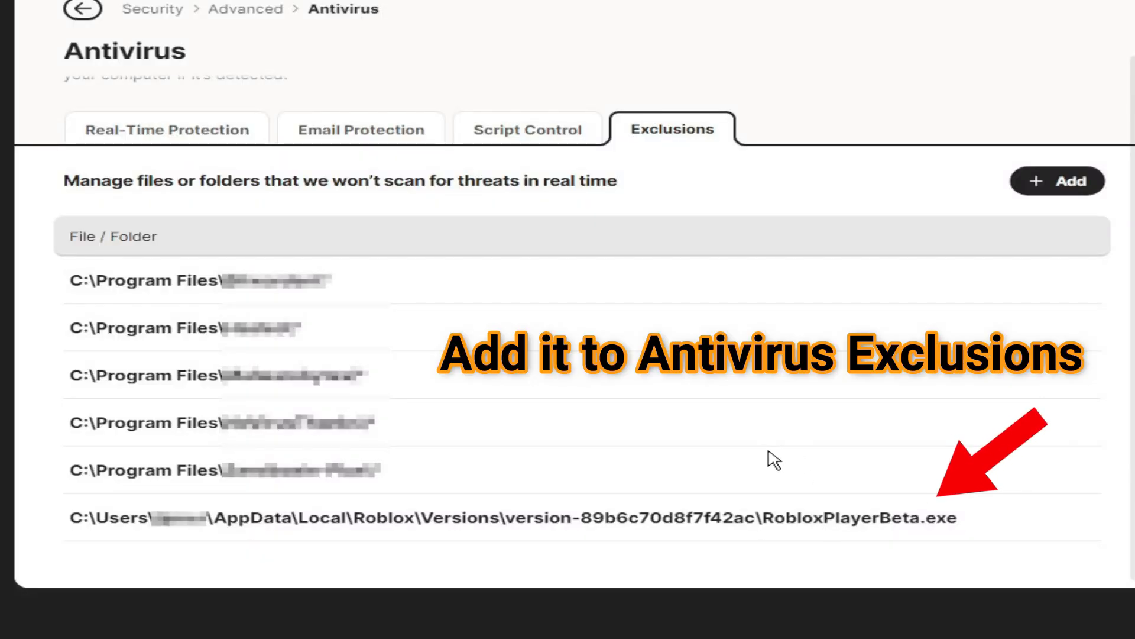
mouse_move(709, 163)
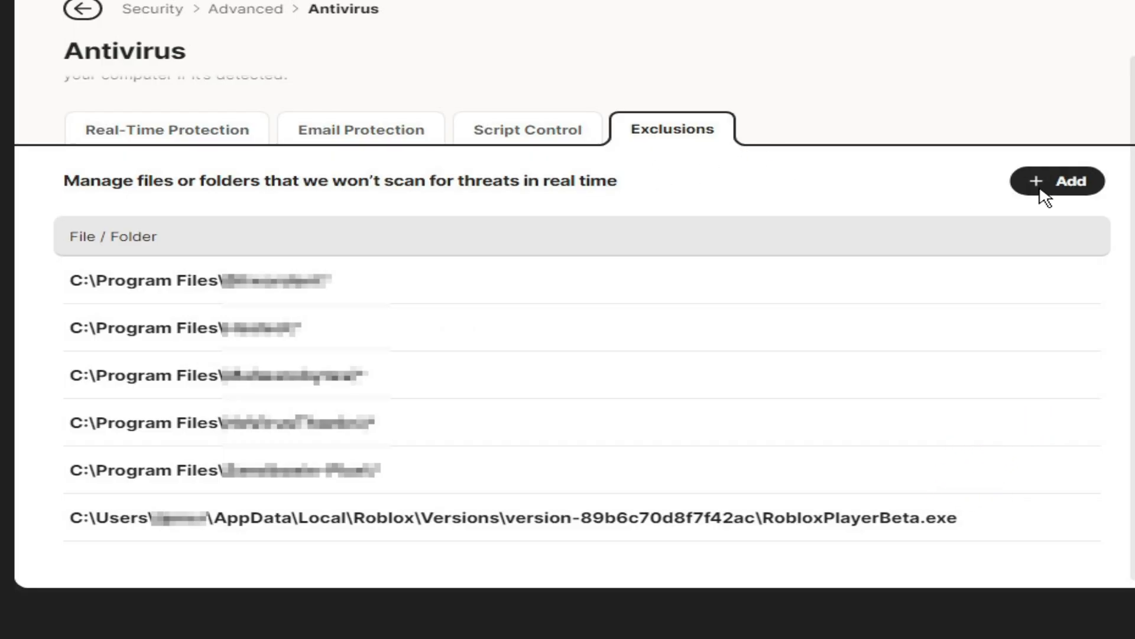
mouse_move(363, 238)
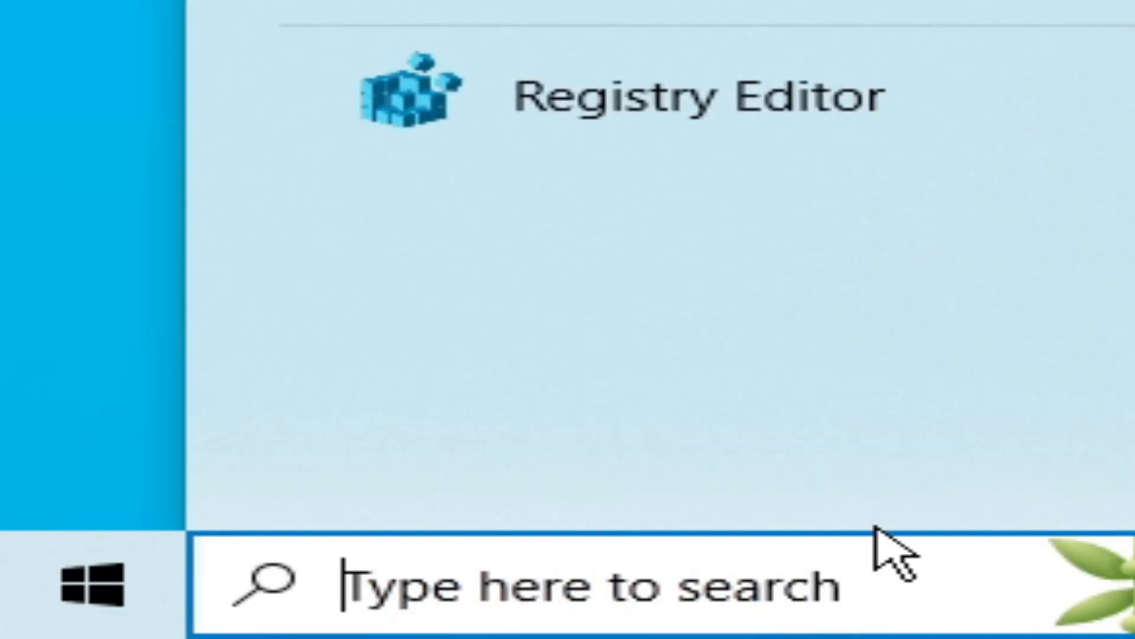
- Run %localappdata% from the Run dialog to open the AppData Local folder
type("run")
type("%localappdata%")
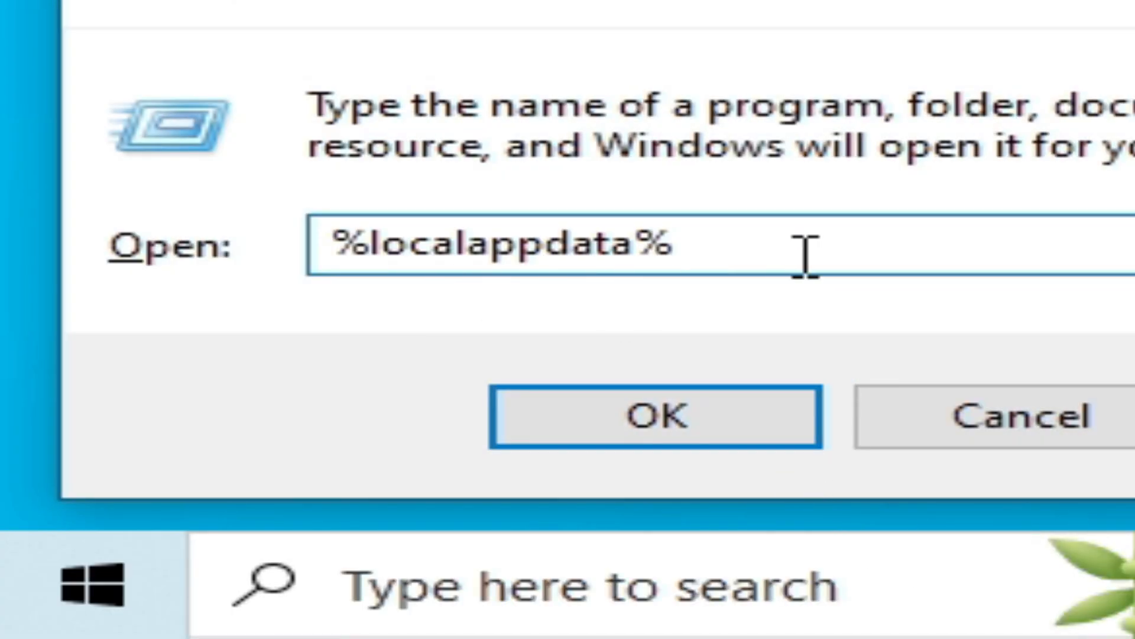
left_click(652, 416)
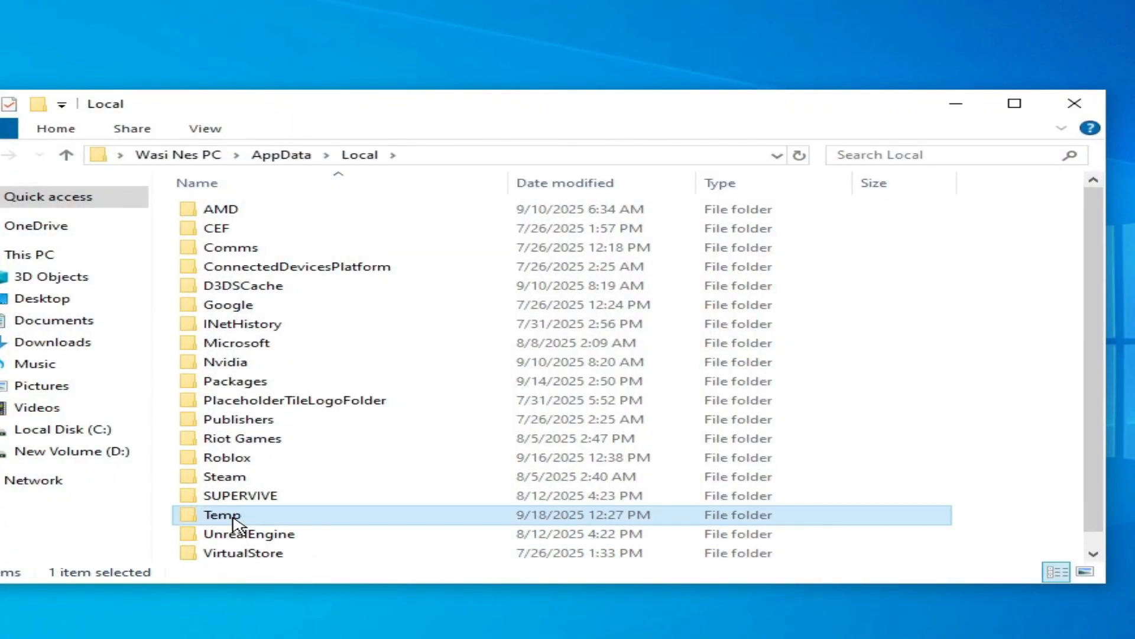
- Open the Temp folder in AppData\Local and bring up options for its temporary files
double_click(221, 515)
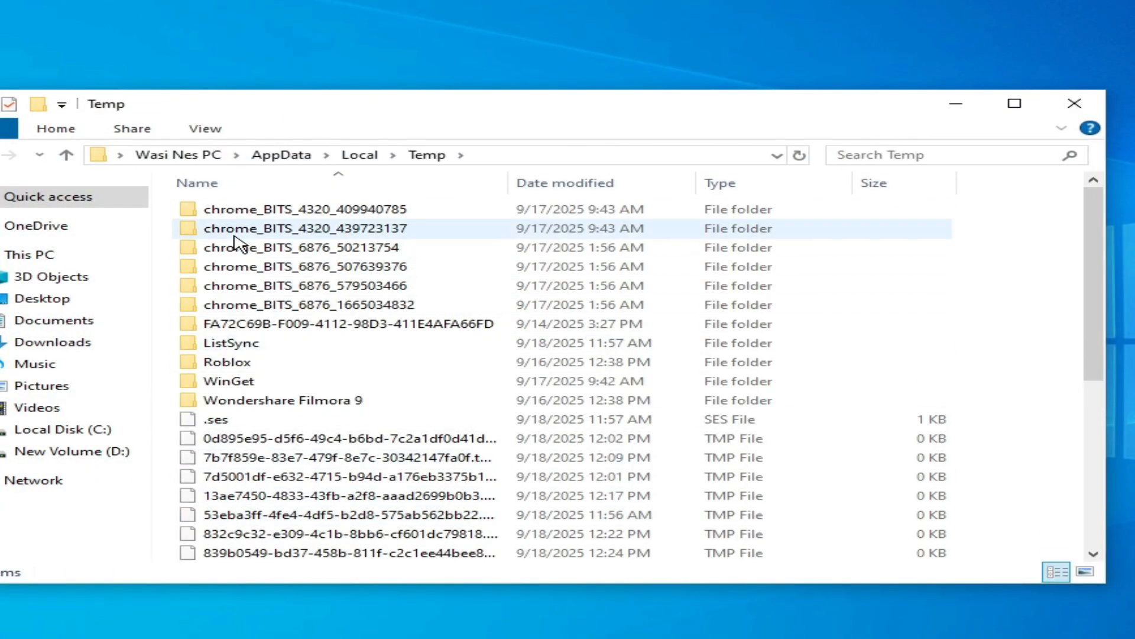
right_click(227, 362)
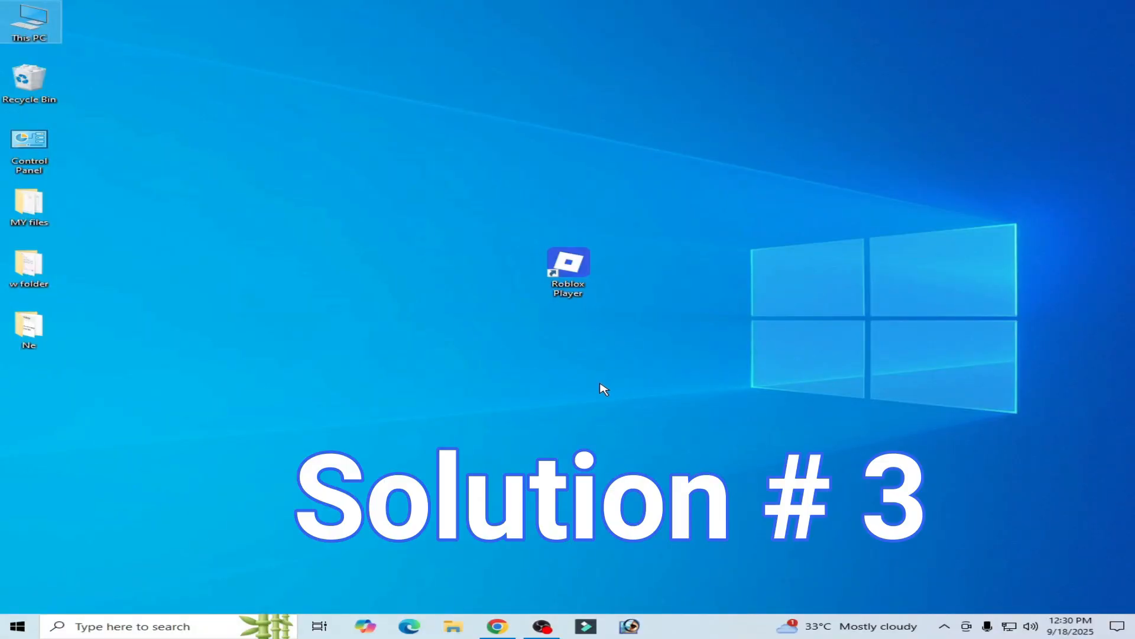
- Search Windows for 'microsoft Store'
left_click(130, 625)
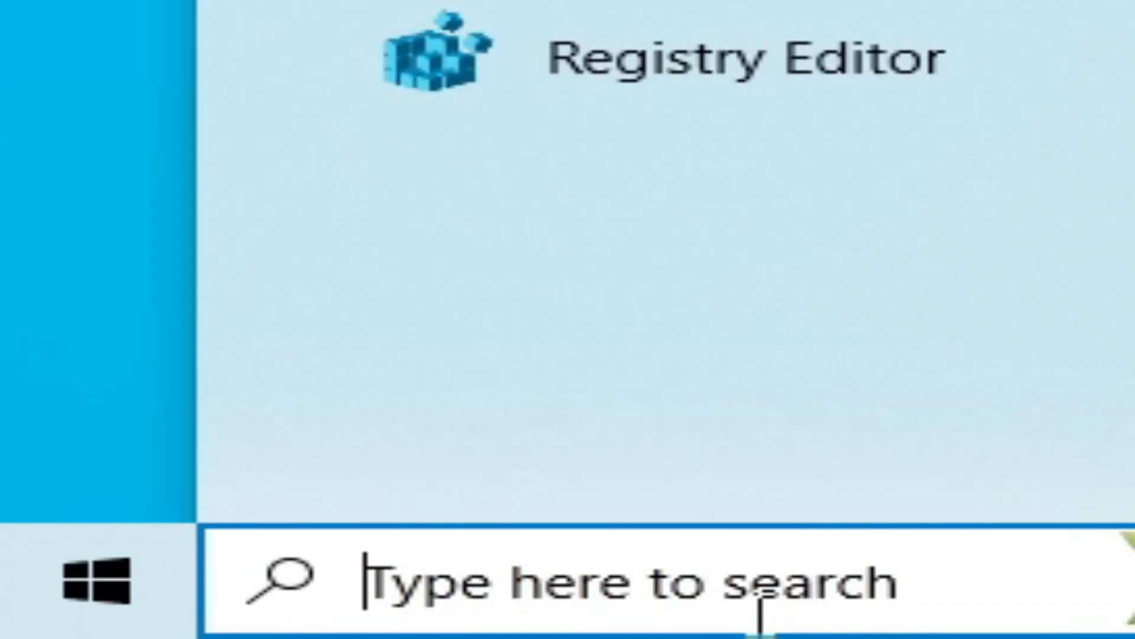
mouse_move(684, 619)
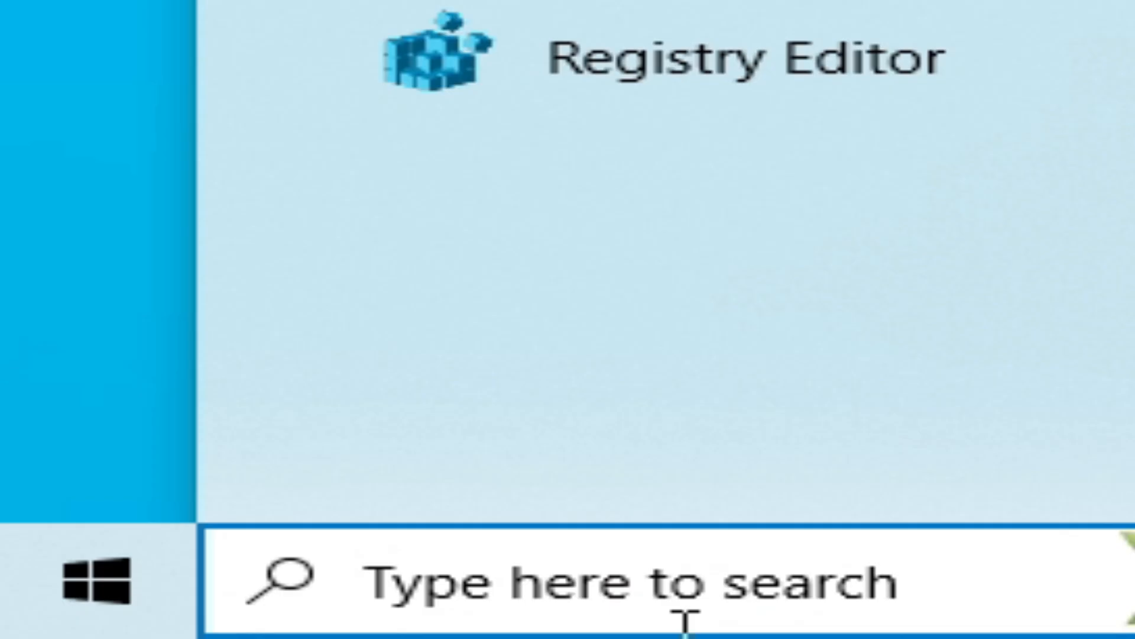
type("mi")
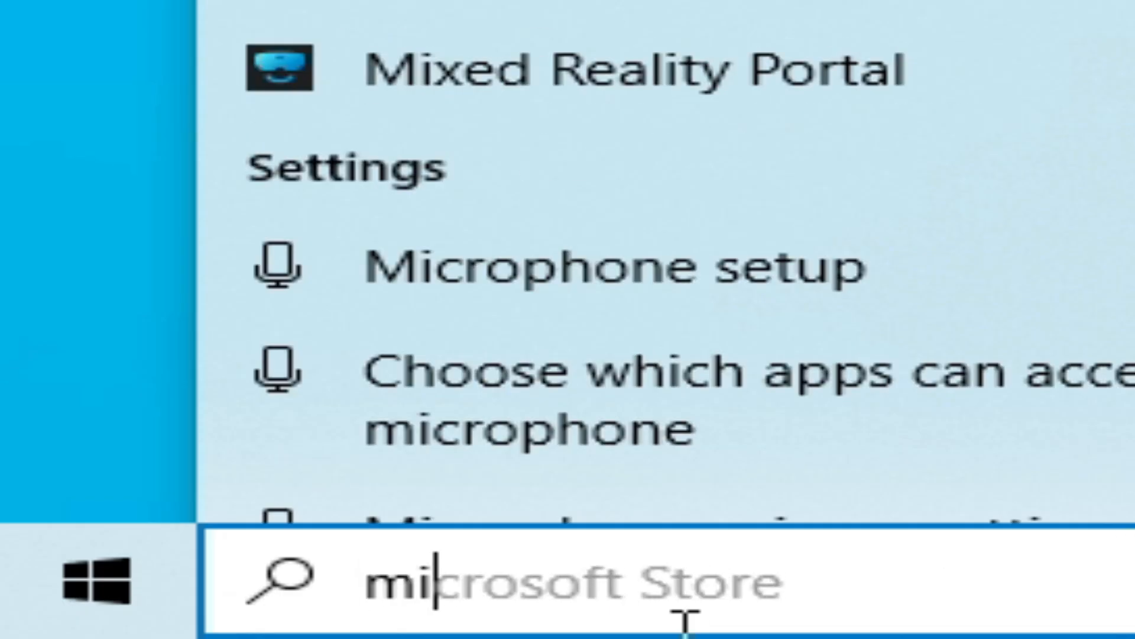
mouse_move(833, 601)
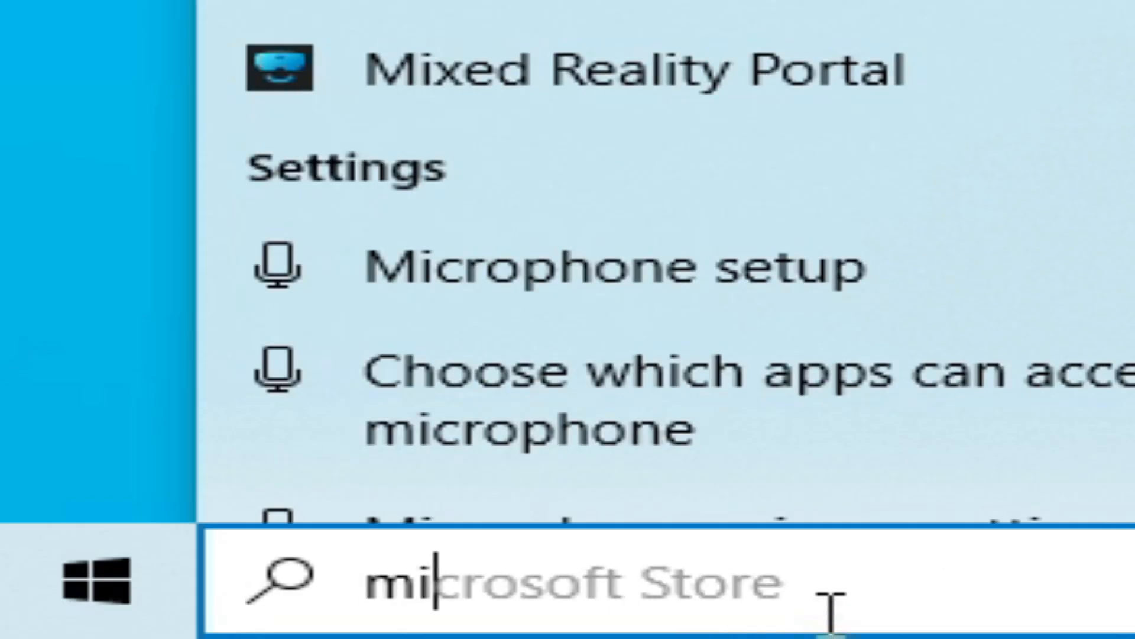
type("crosoft Store")
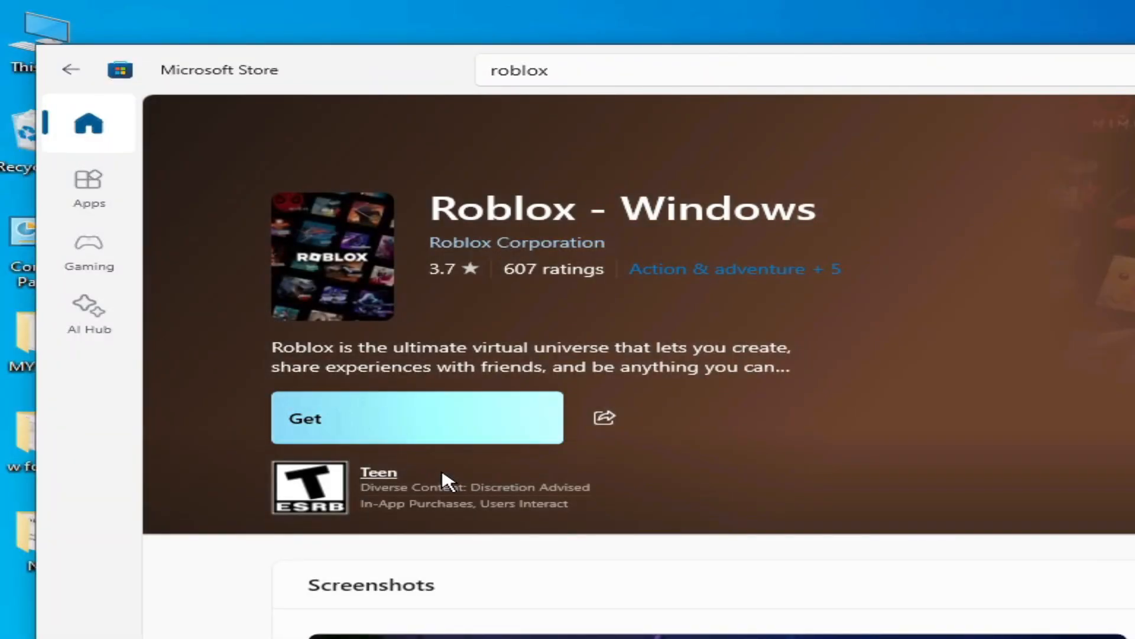
mouse_move(585, 442)
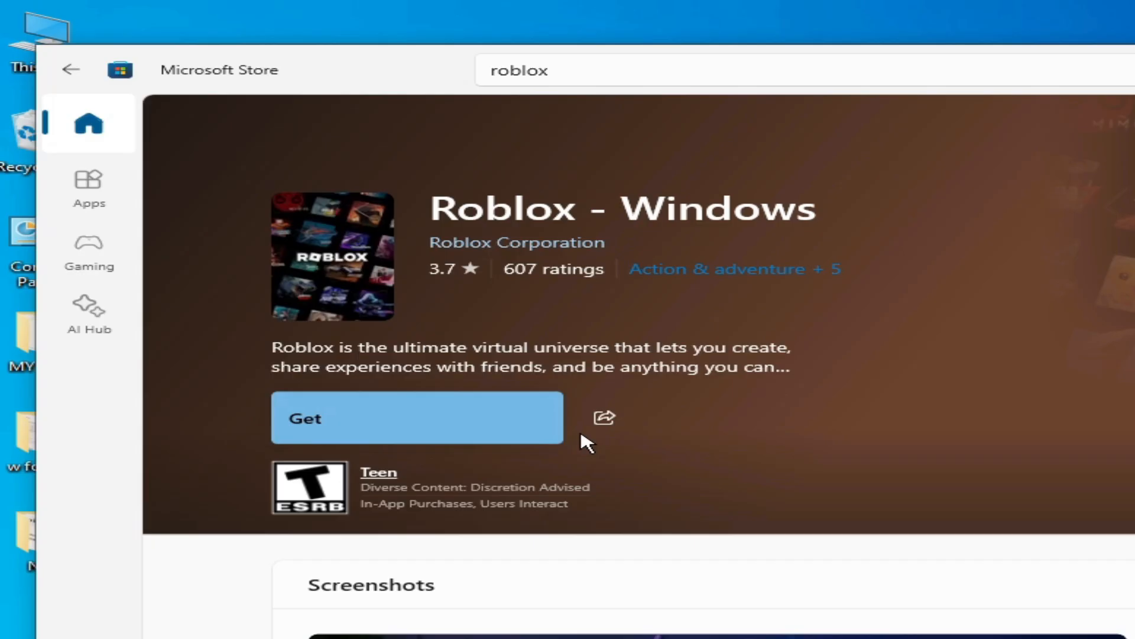
mouse_move(469, 431)
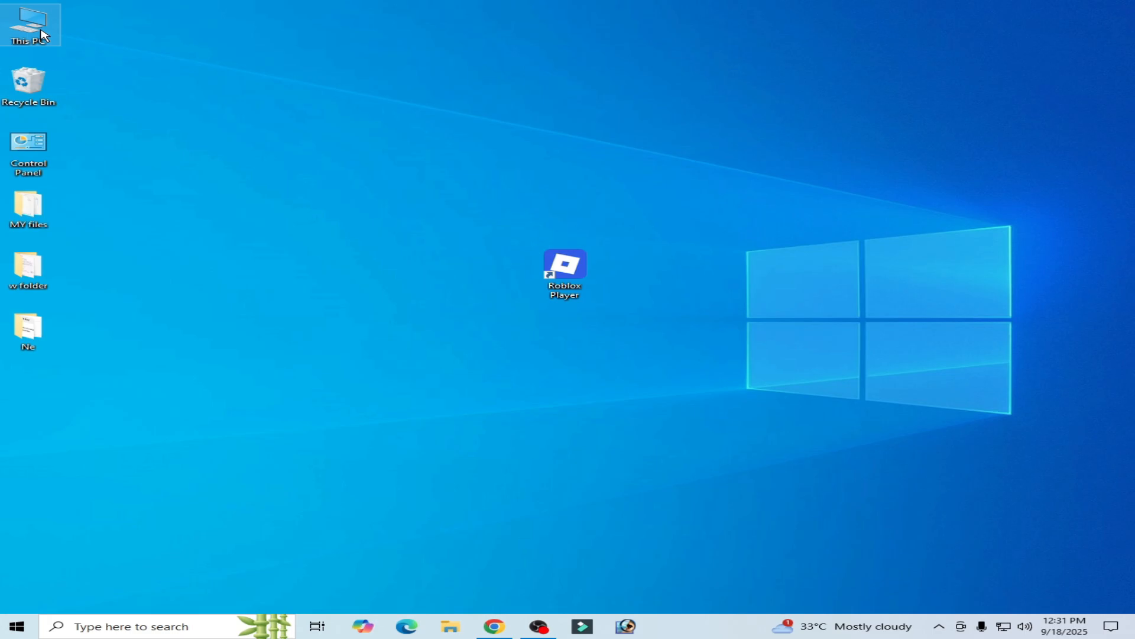
- Open This PC in File Explorer from the desktop
double_click(27, 24)
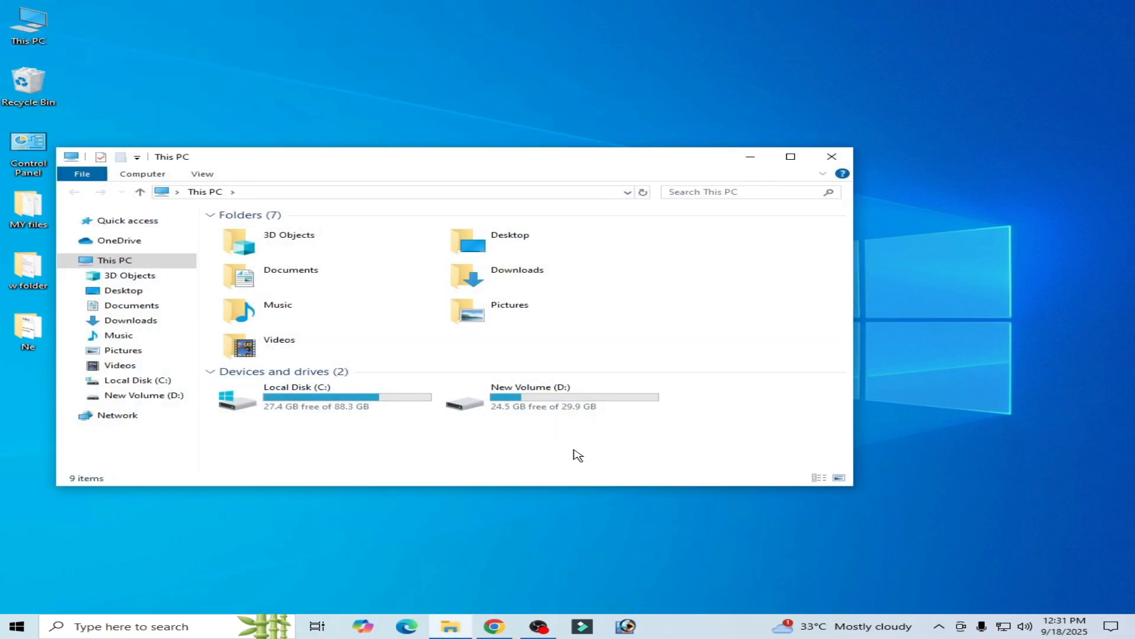
mouse_move(666, 579)
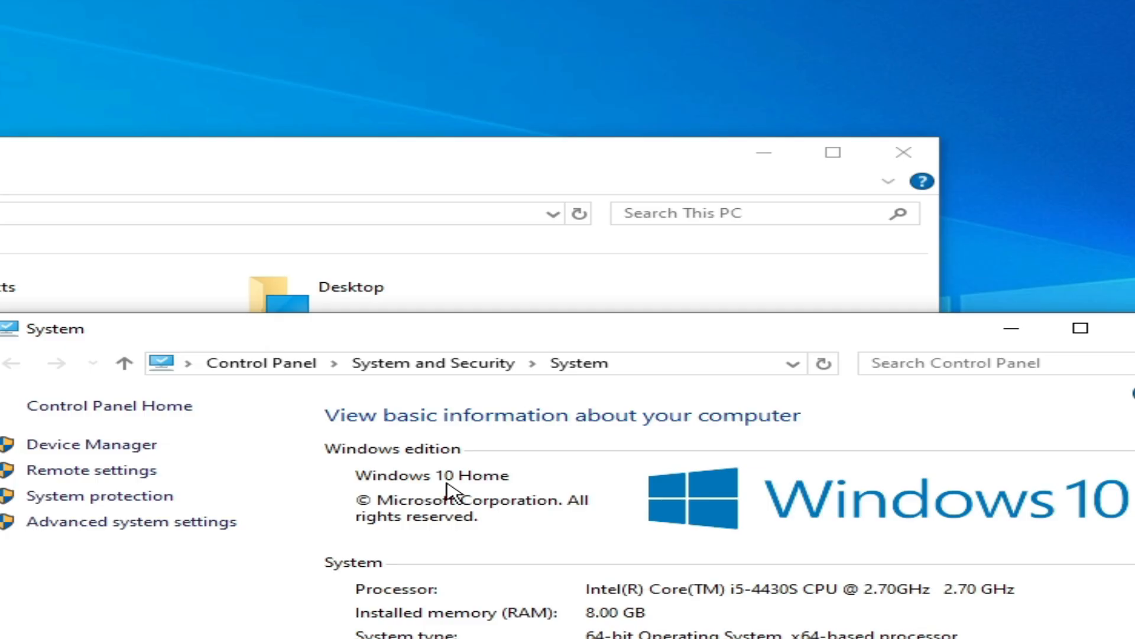
mouse_move(527, 489)
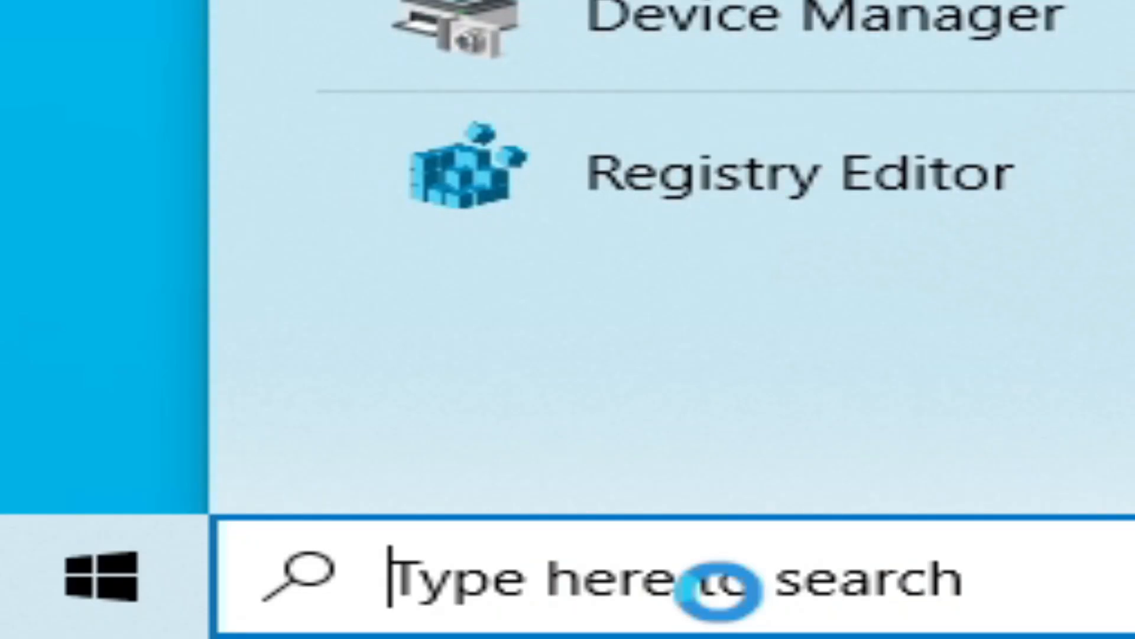
- Search the optional features to add for 'media feature pack'
type("ma")
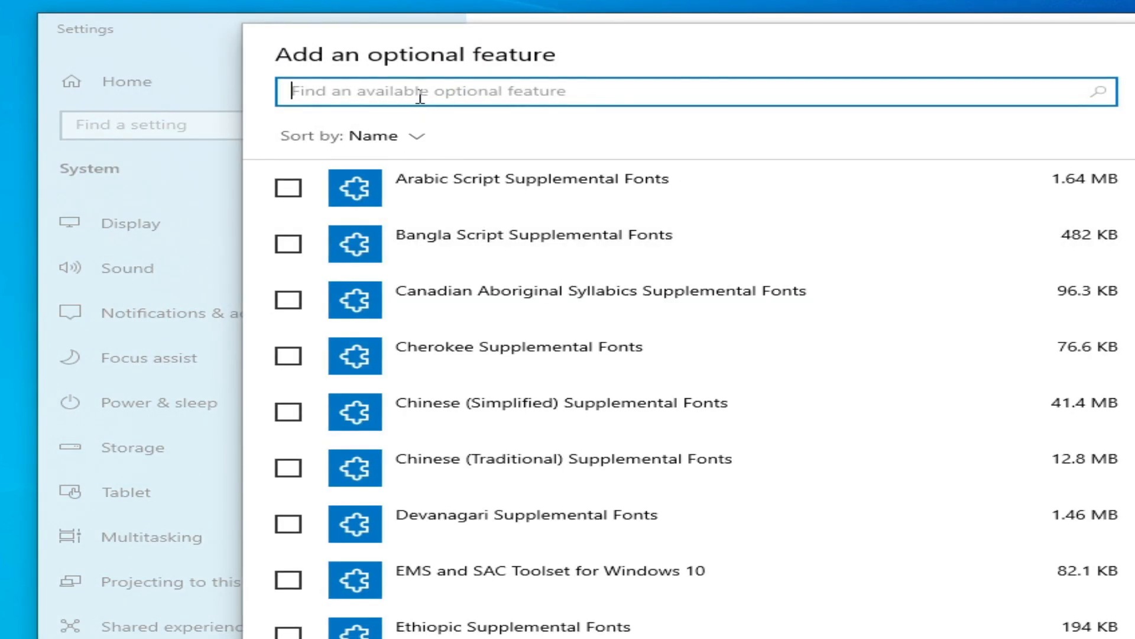
type("m")
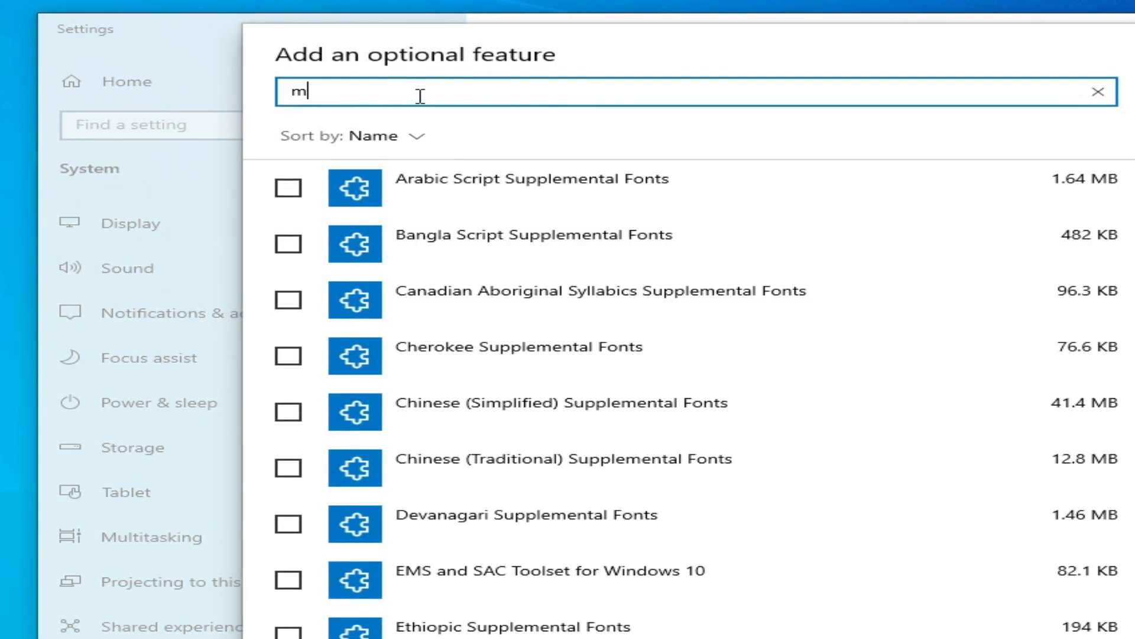
type("edia feature pack")
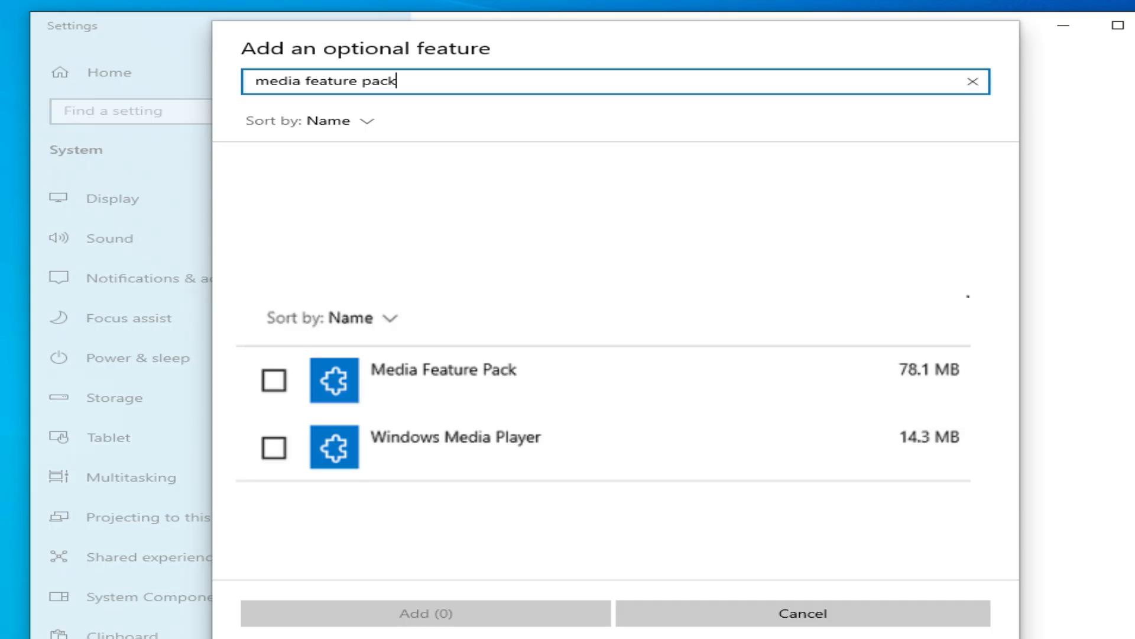
mouse_move(354, 549)
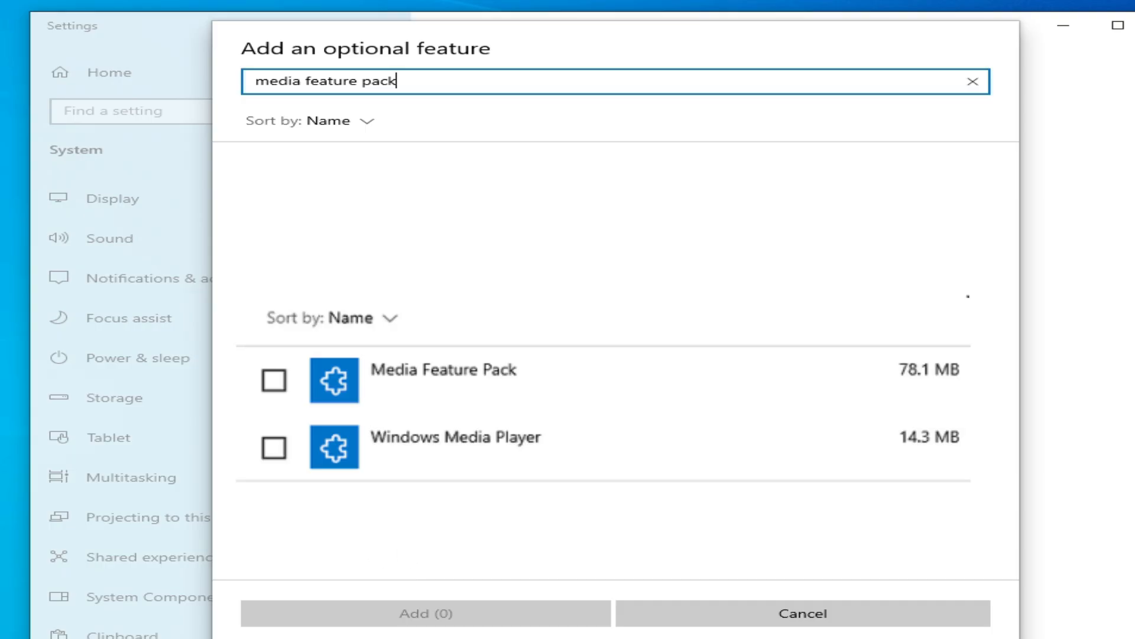
left_click(800, 613)
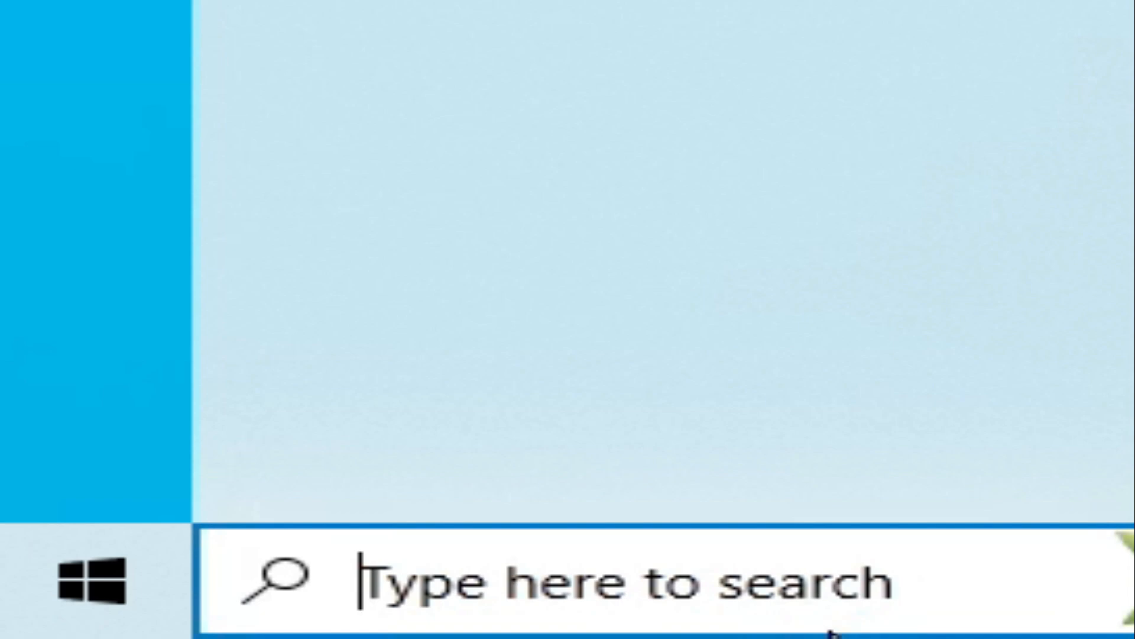
- Open Settings via search and reach Windows Security under Update & Security
type("settings")
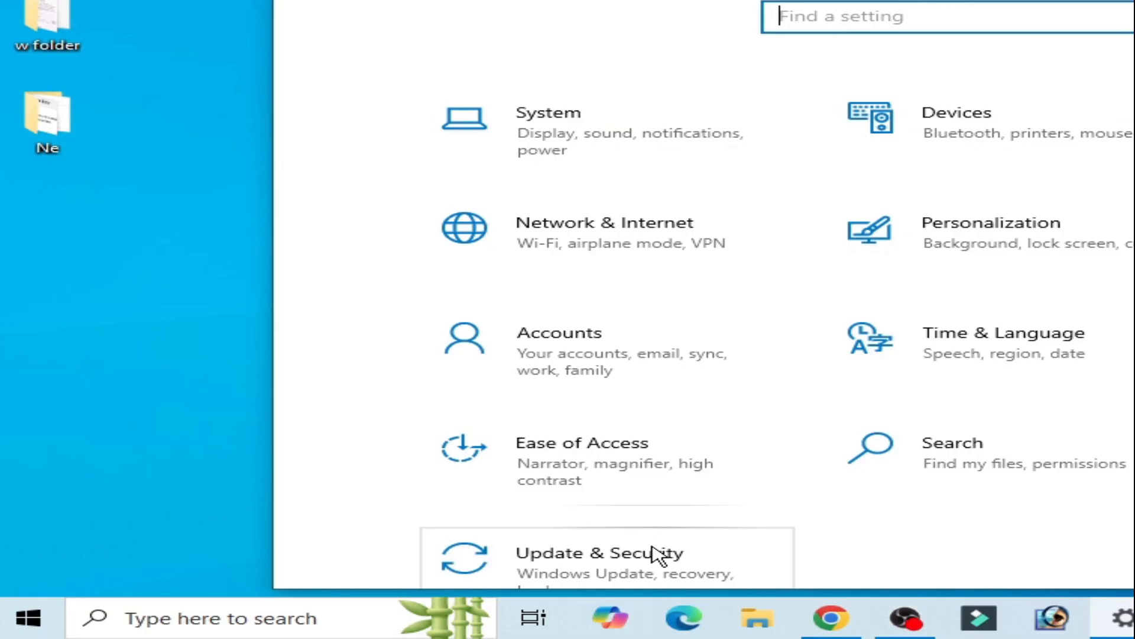
left_click(596, 552)
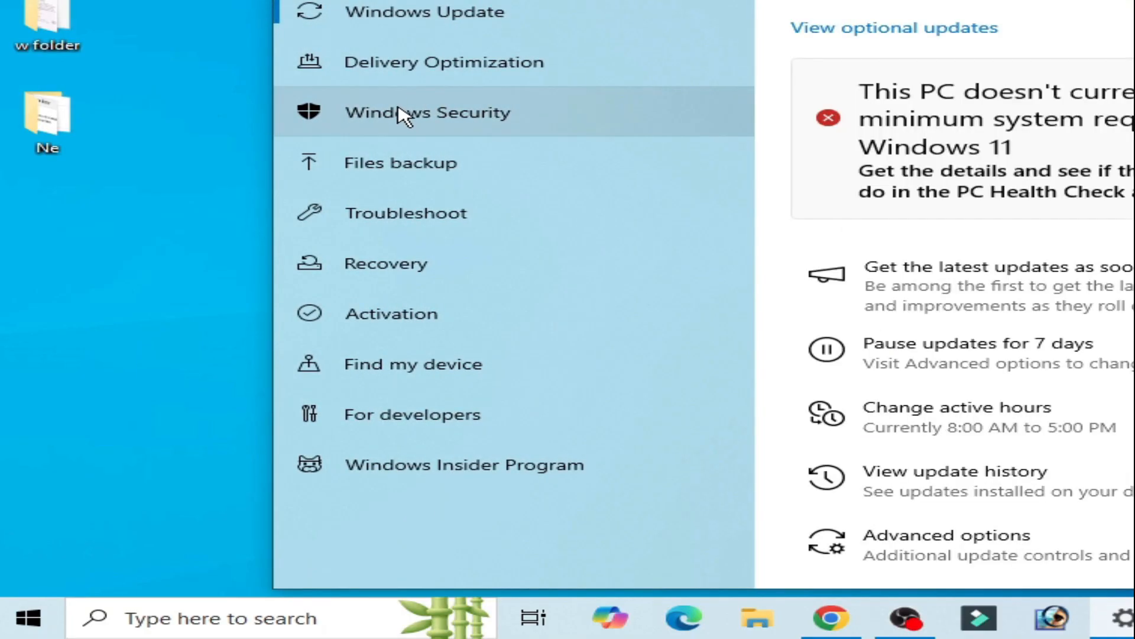
left_click(427, 113)
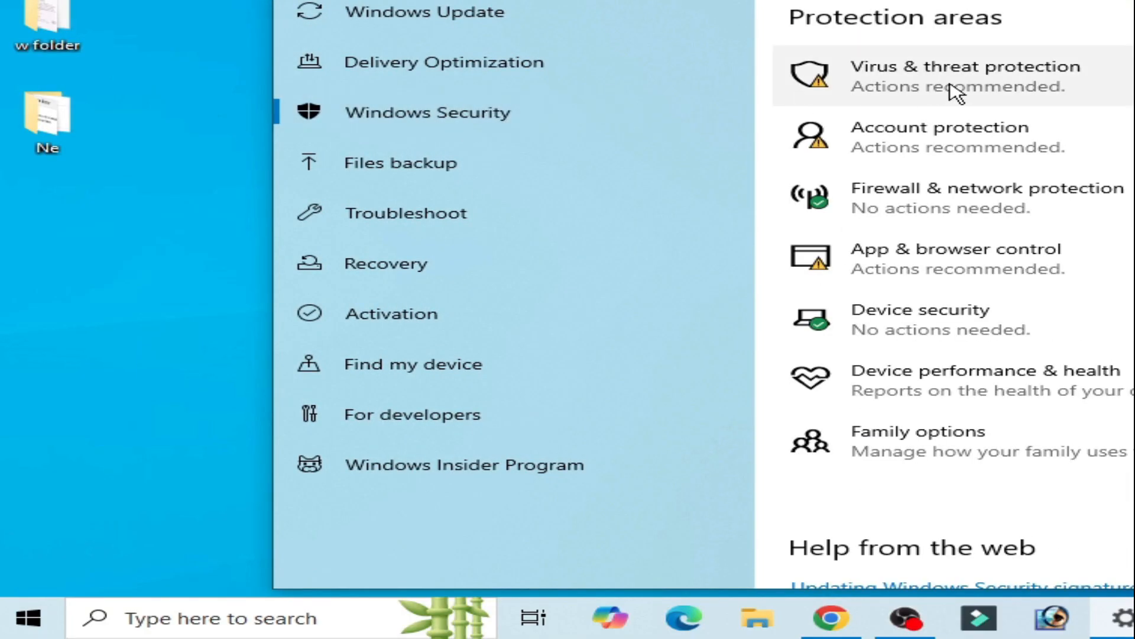
- Go through Virus & threat protection settings to Exclusions and add a File exclusion
left_click(941, 75)
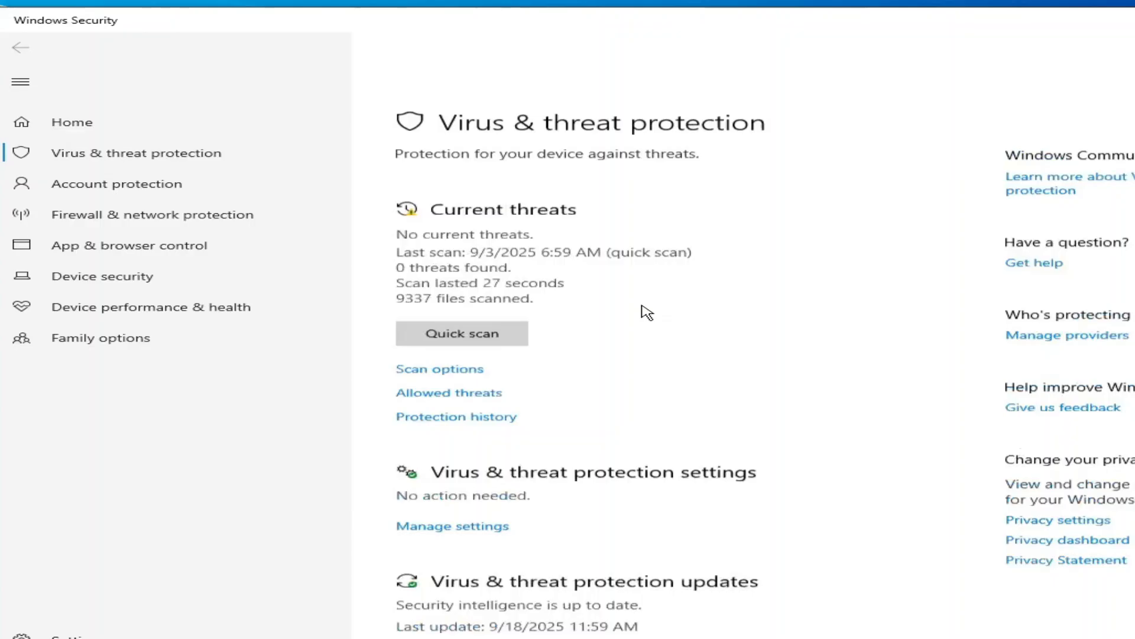
scroll("up", 3)
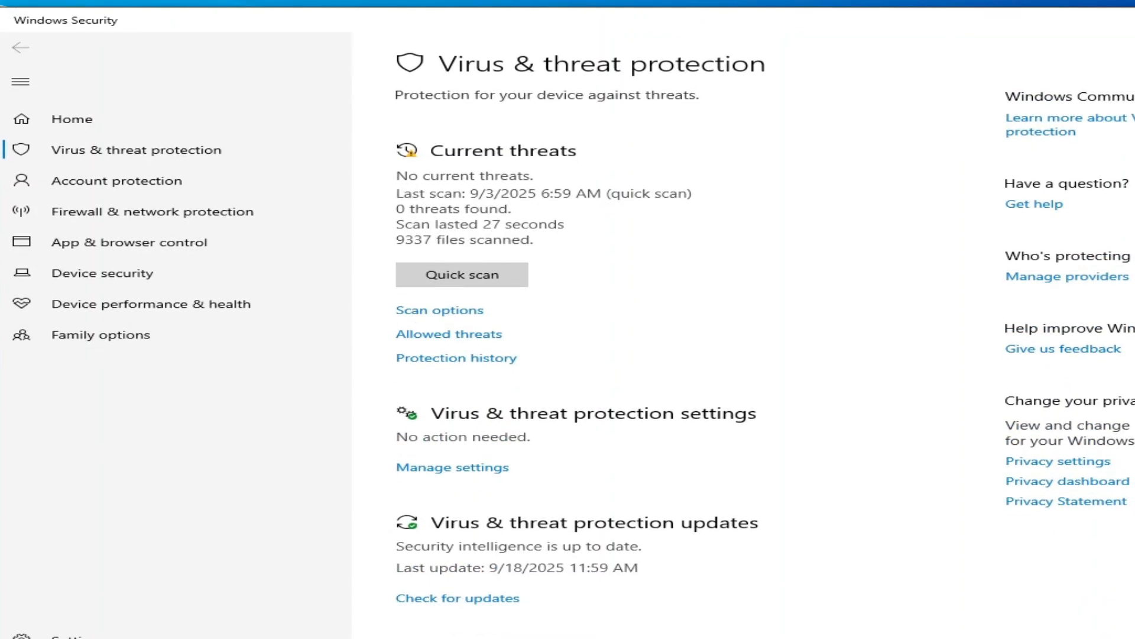
left_click(452, 466)
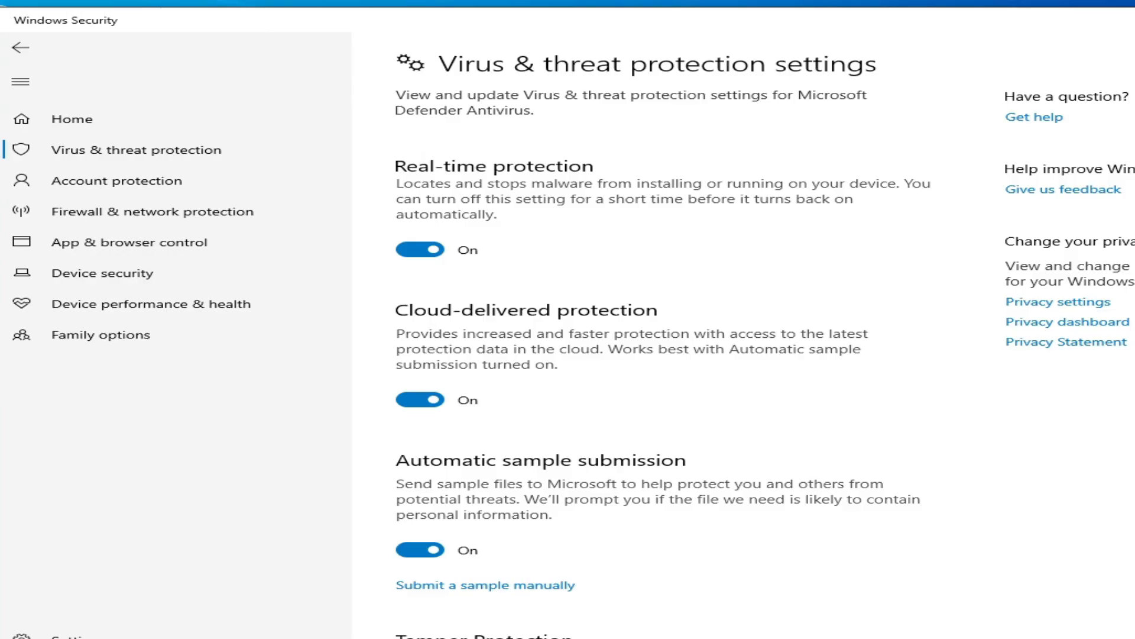
scroll("down", 3)
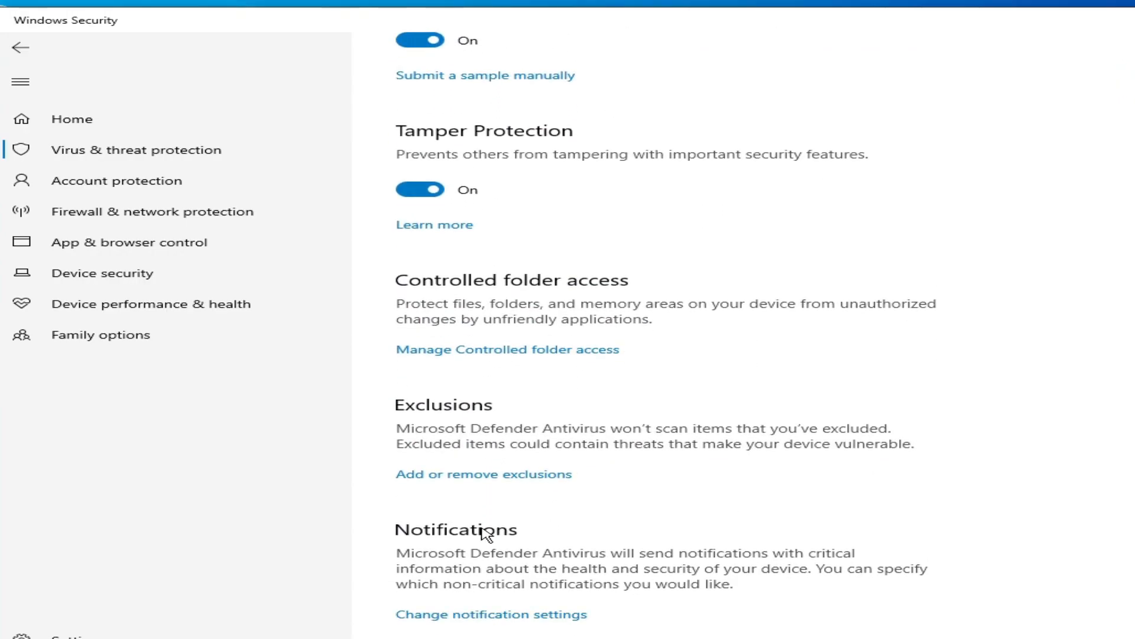
left_click(484, 474)
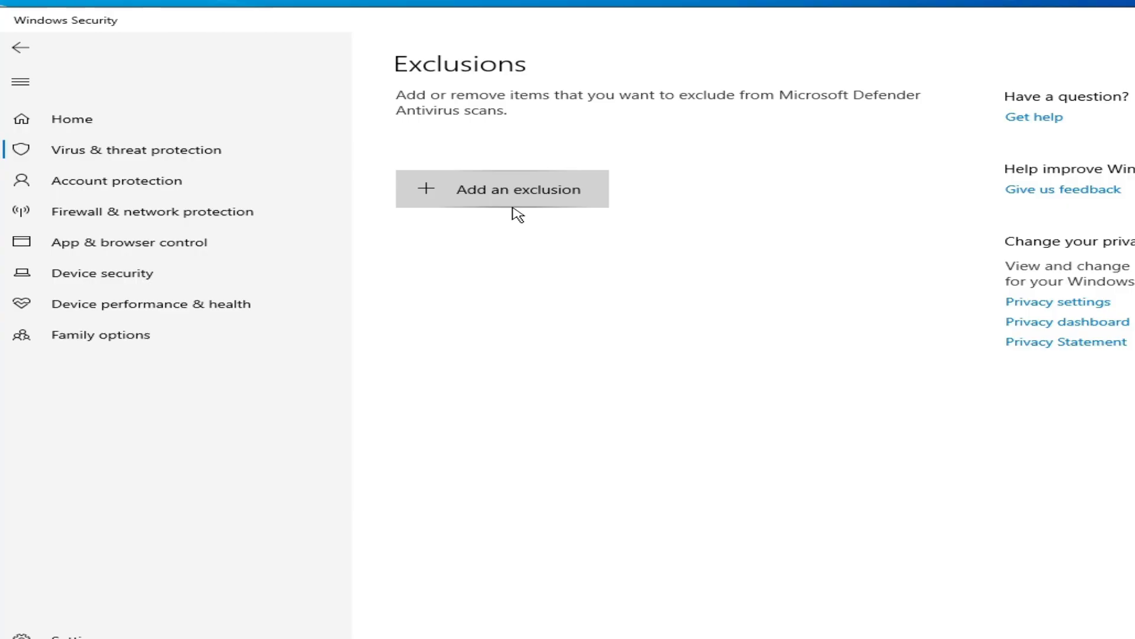
left_click(517, 189)
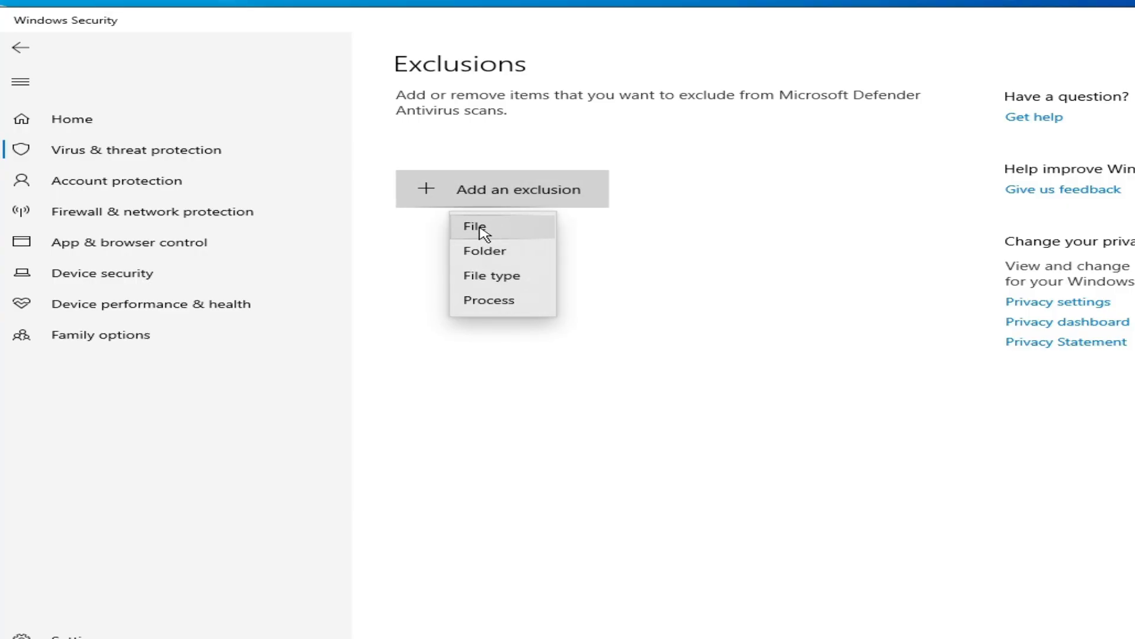
left_click(474, 227)
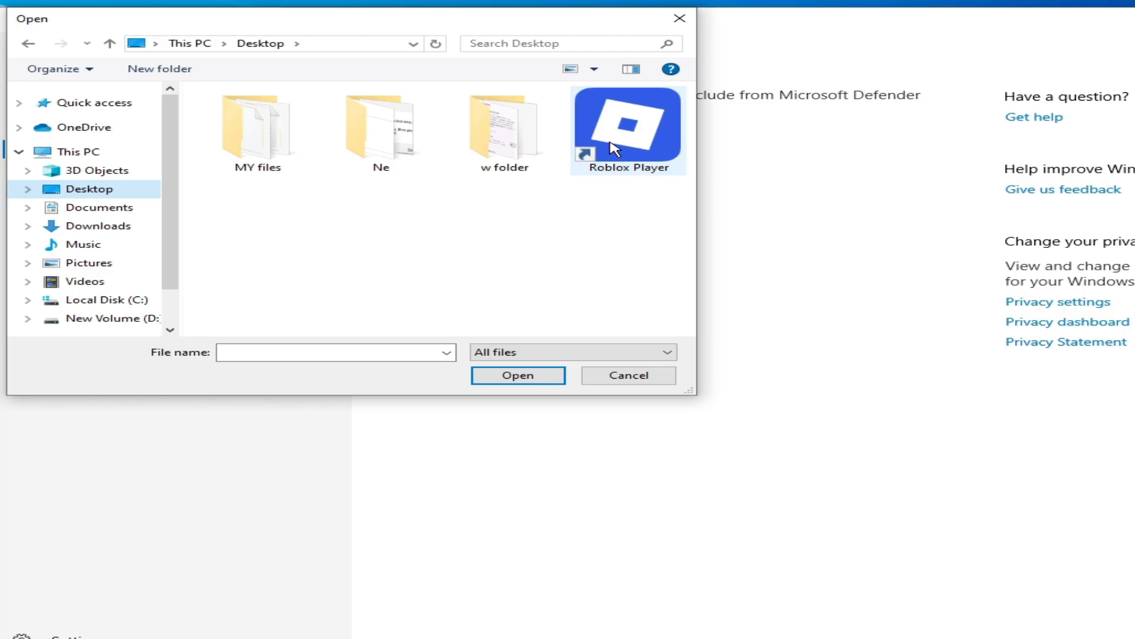
- Pick RobloxPlayerBeta through the Roblox Player shortcut as the excluded file
left_click(628, 131)
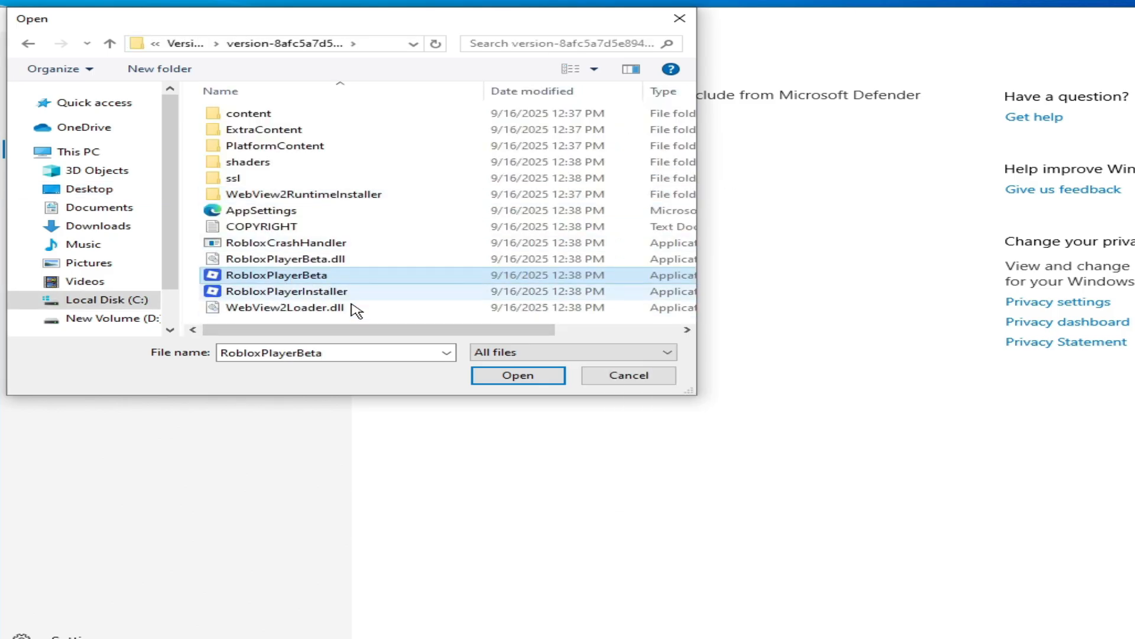
left_click(517, 375)
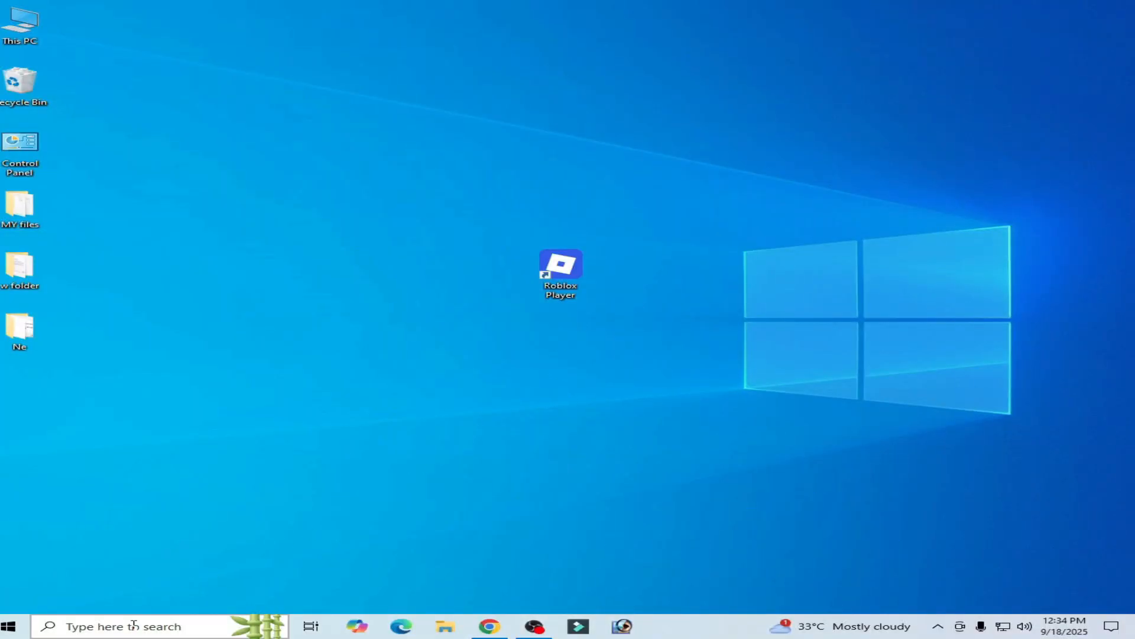
- Launch Disk Cleanup and scan drive C: for removable files
type("device Manager")
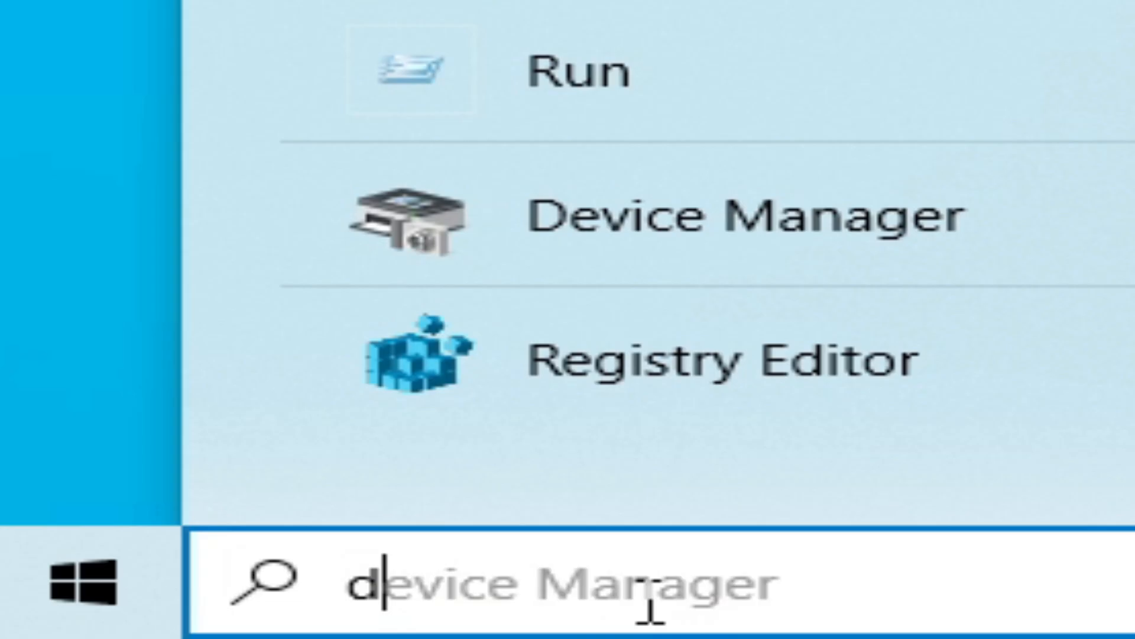
type("disk Cleanup")
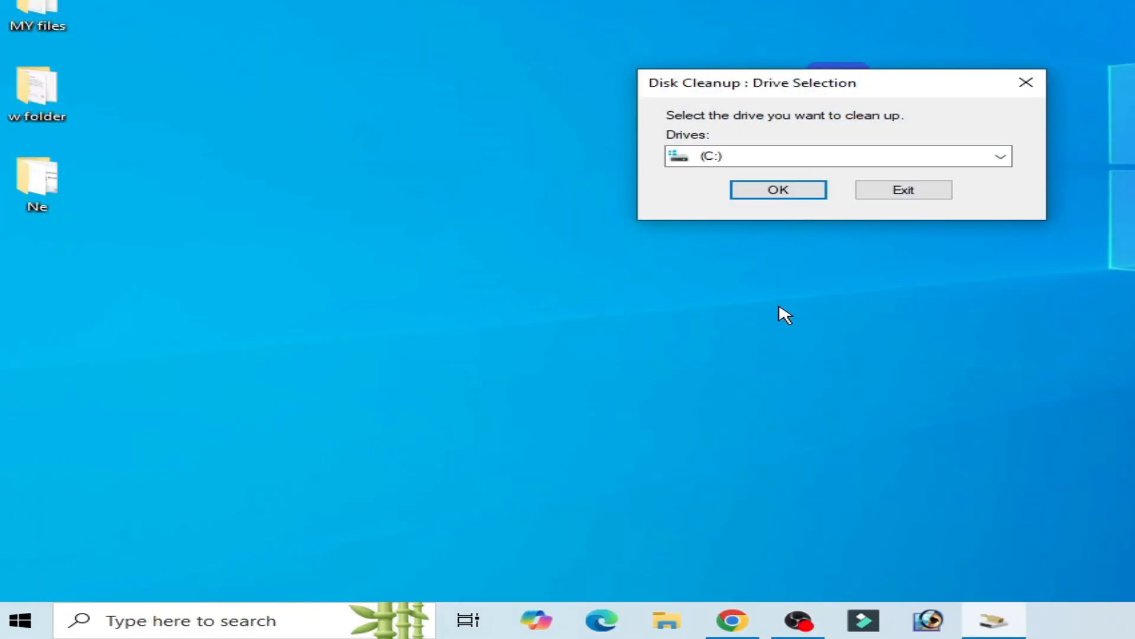
left_click(1000, 155)
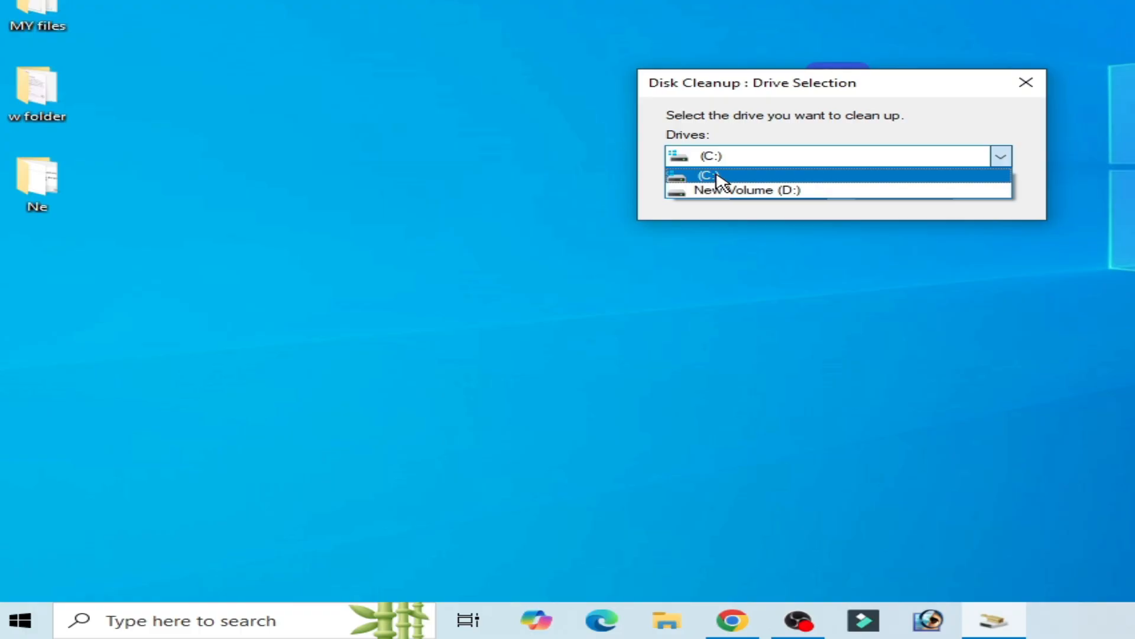
left_click(712, 176)
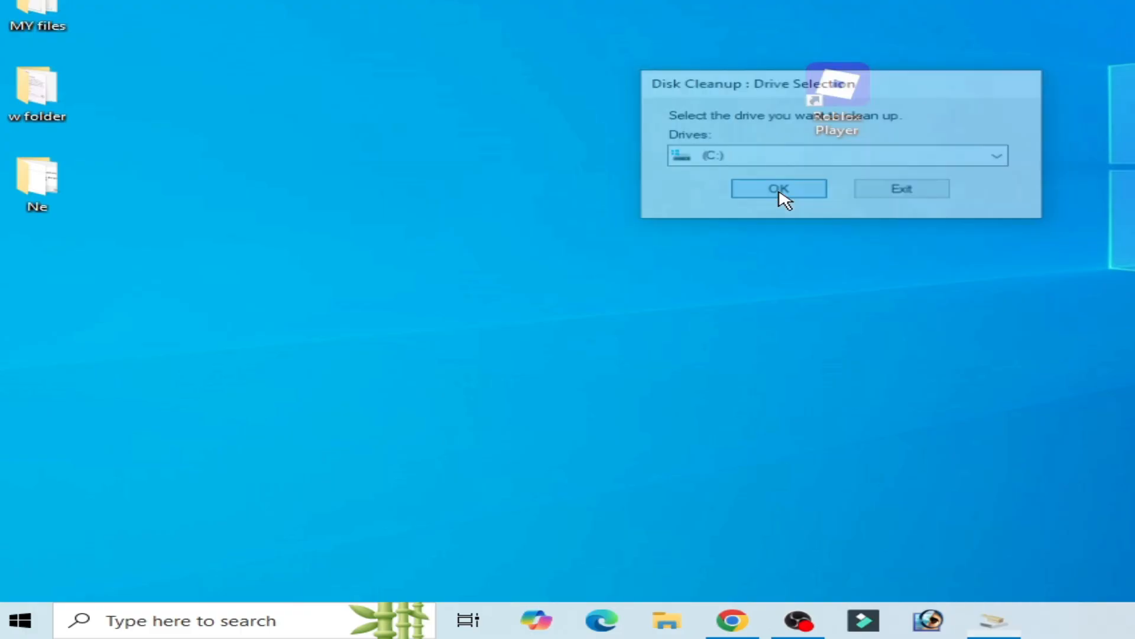
left_click(777, 188)
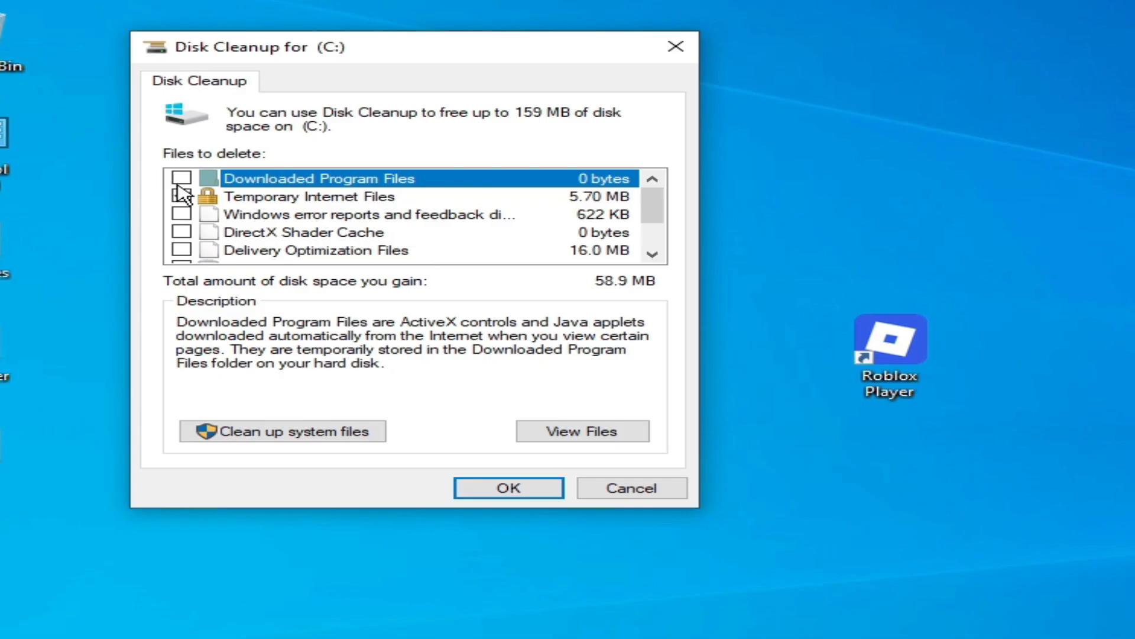
- Tick Thumbnails (53.2 MB) and permanently delete the files
scroll("down", 3)
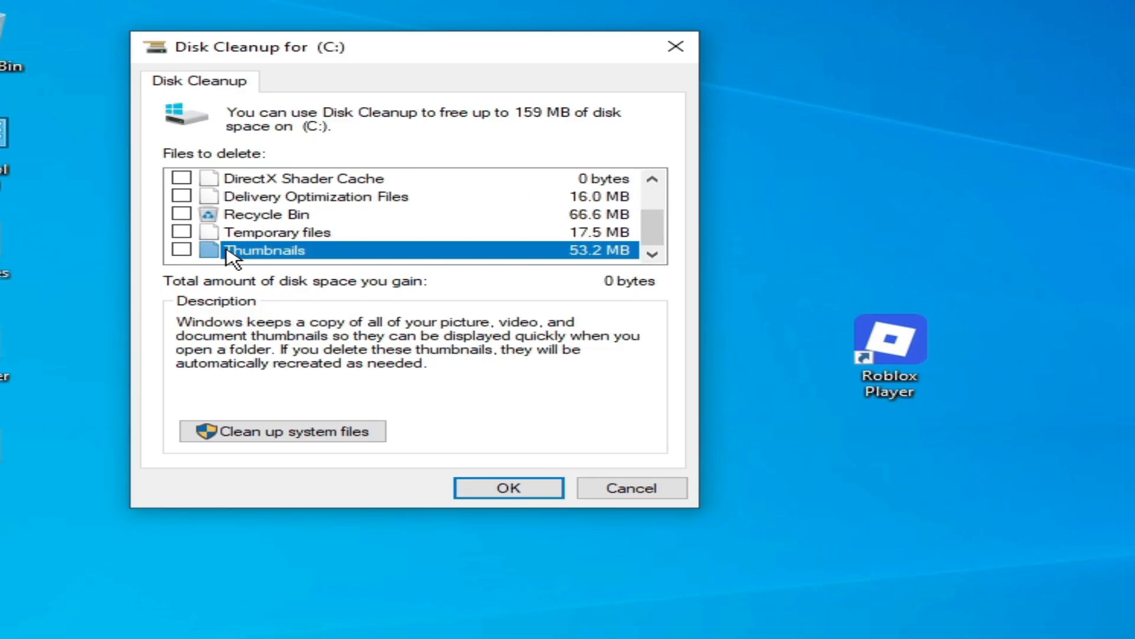
left_click(181, 250)
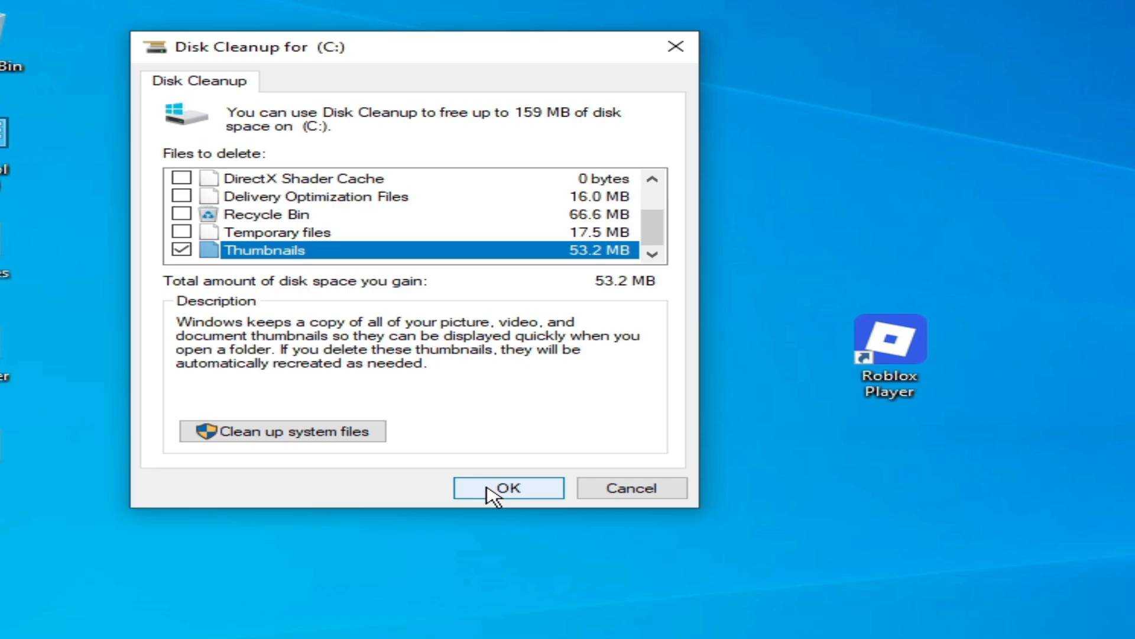
left_click(507, 488)
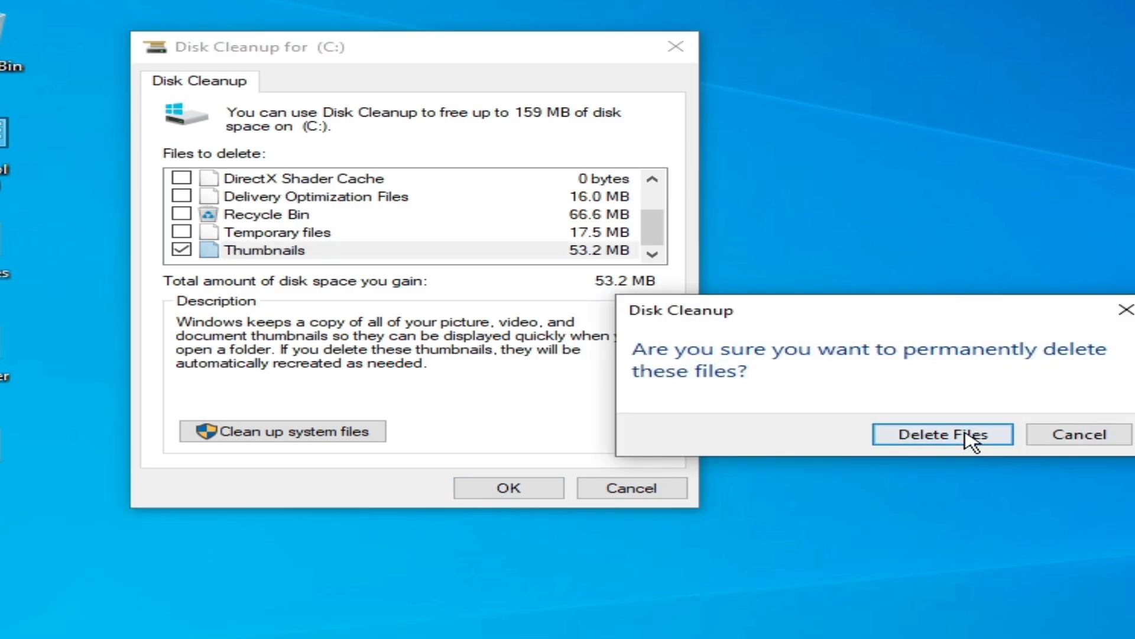
left_click(942, 433)
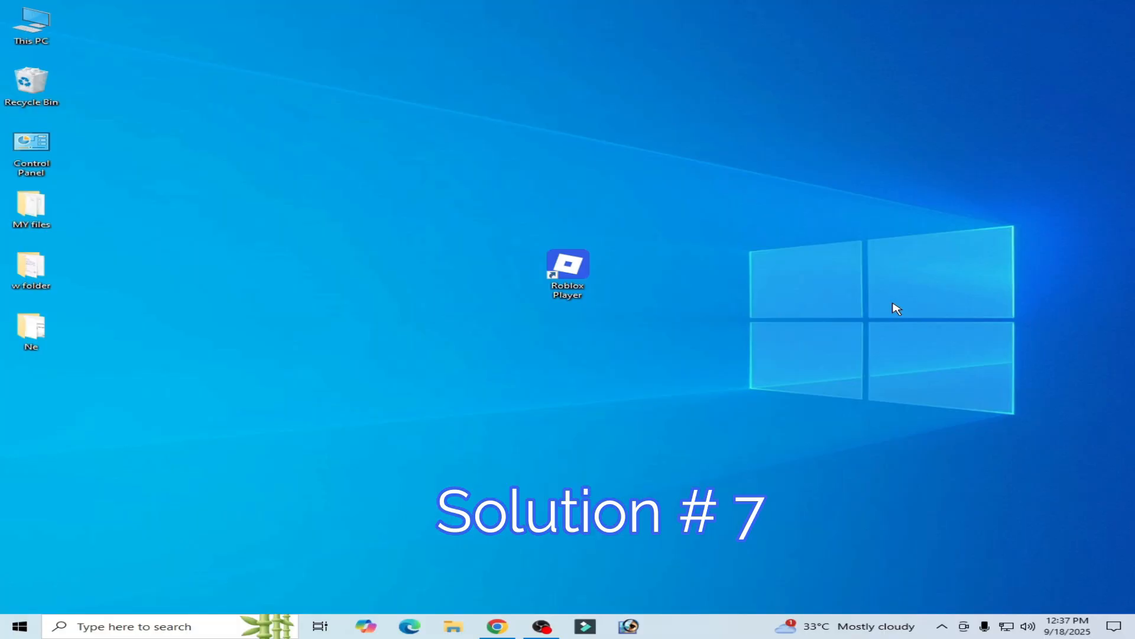
- Launch Settings from the Start menu and begin a Windows Update check under Update & Security
right_click(19, 626)
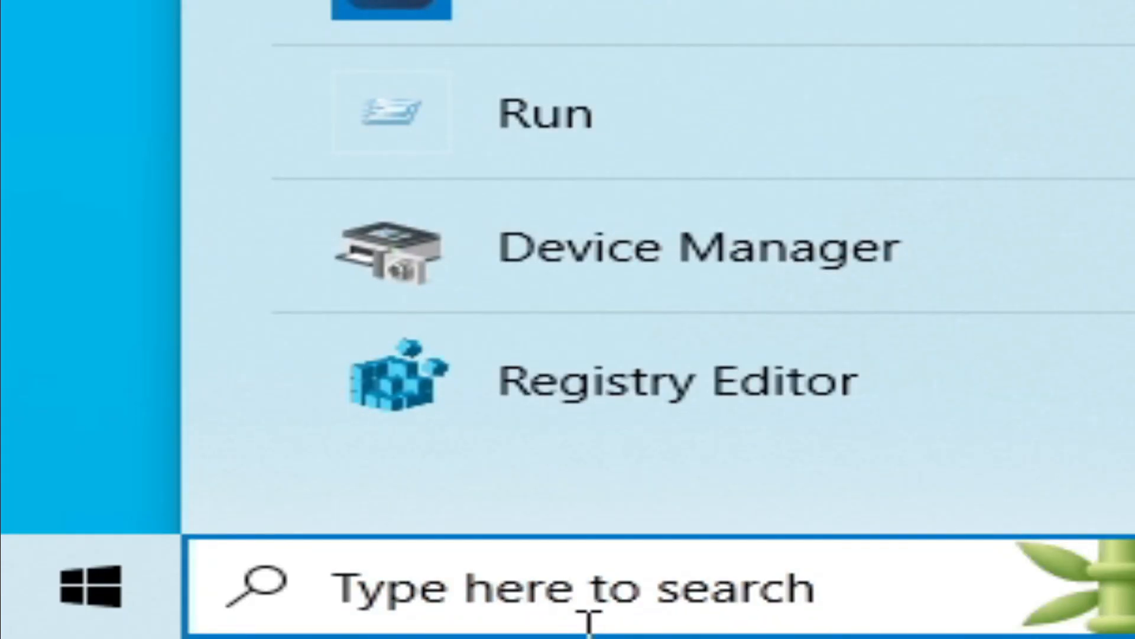
type("settings")
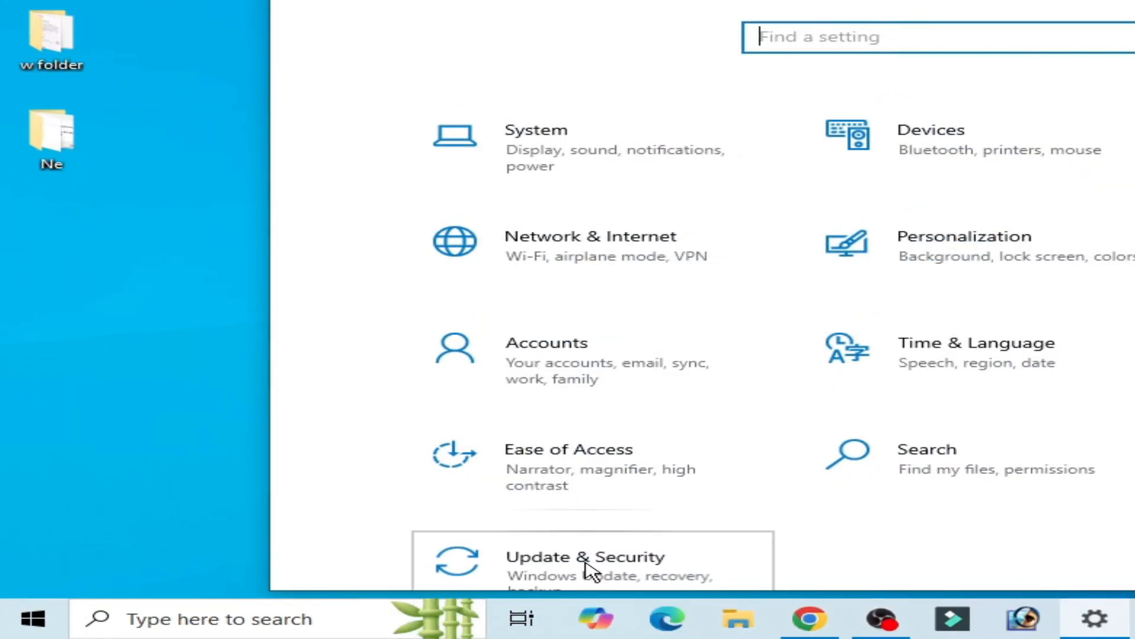
left_click(584, 555)
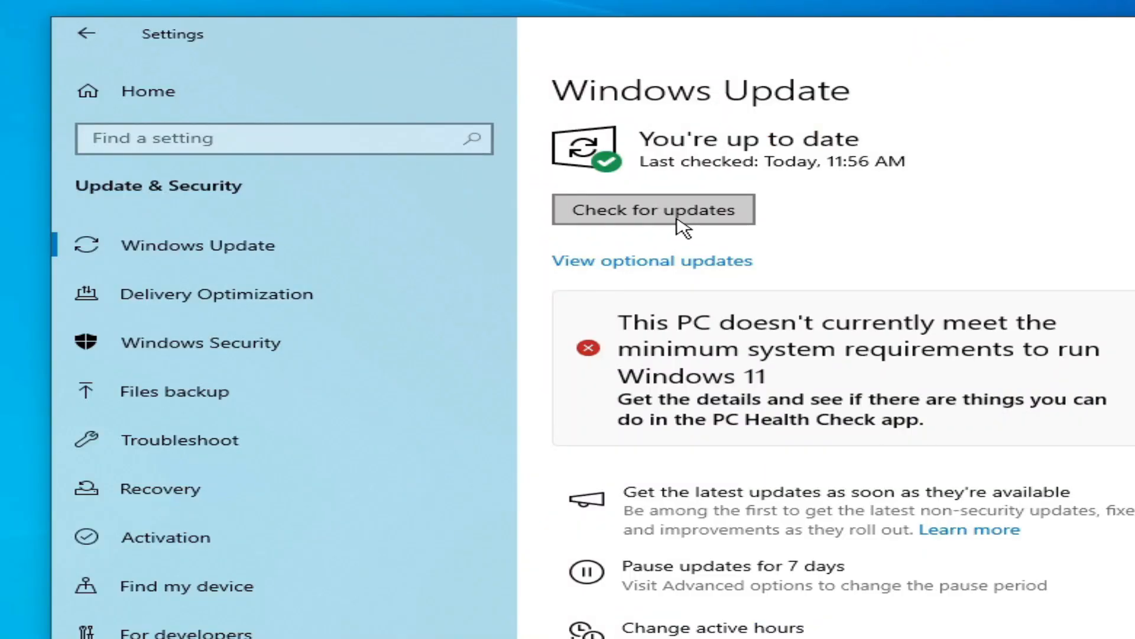
left_click(653, 209)
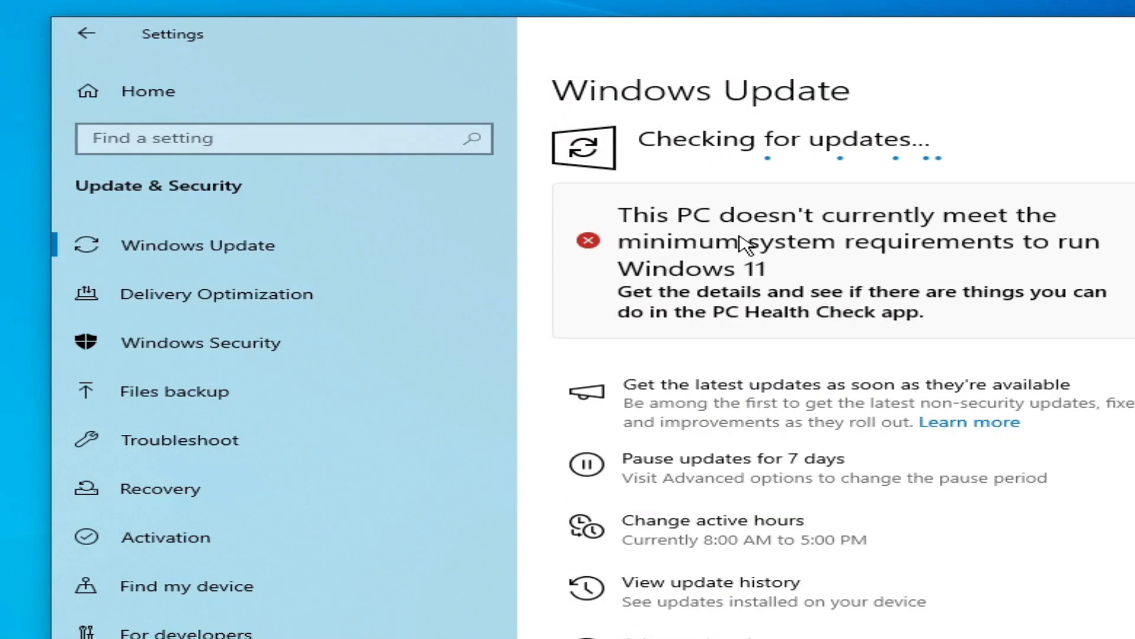
mouse_move(876, 203)
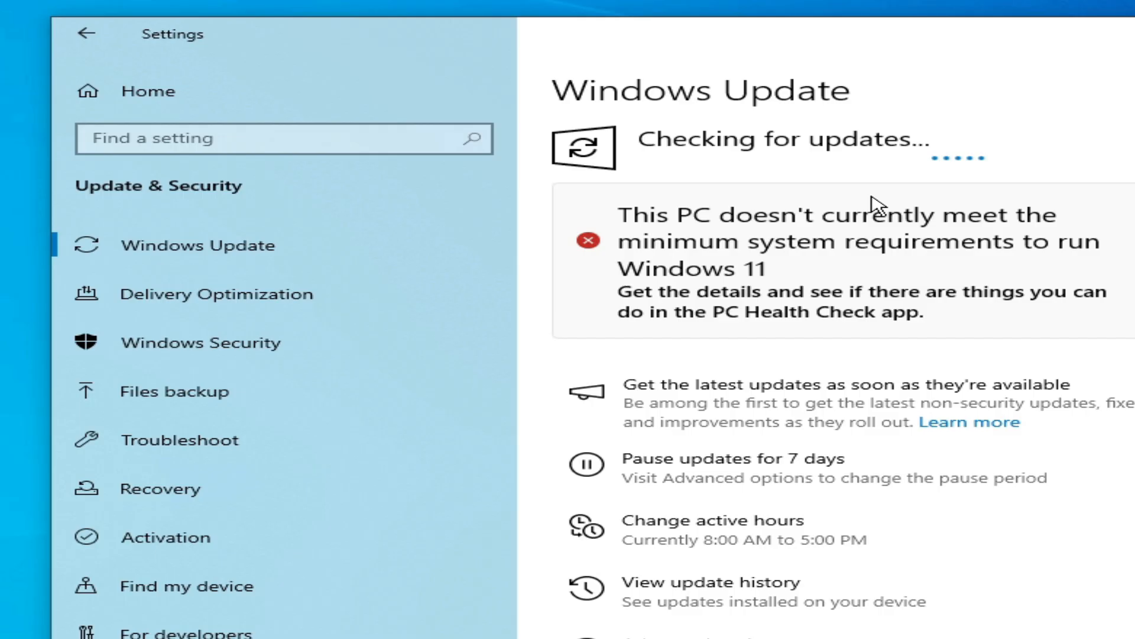
mouse_move(857, 250)
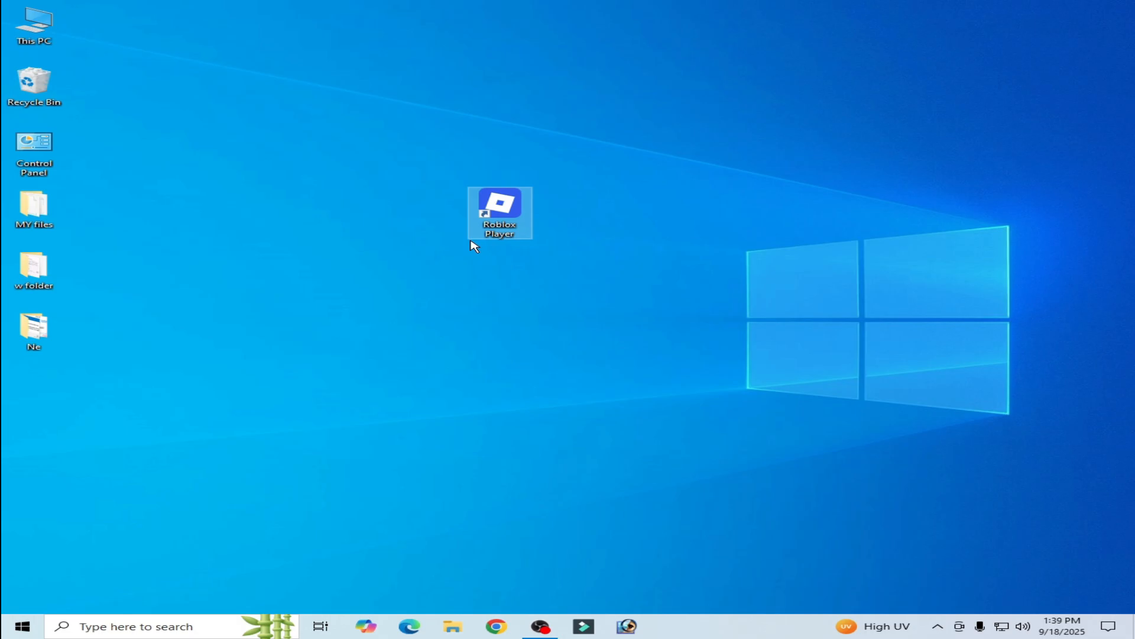
mouse_move(503, 217)
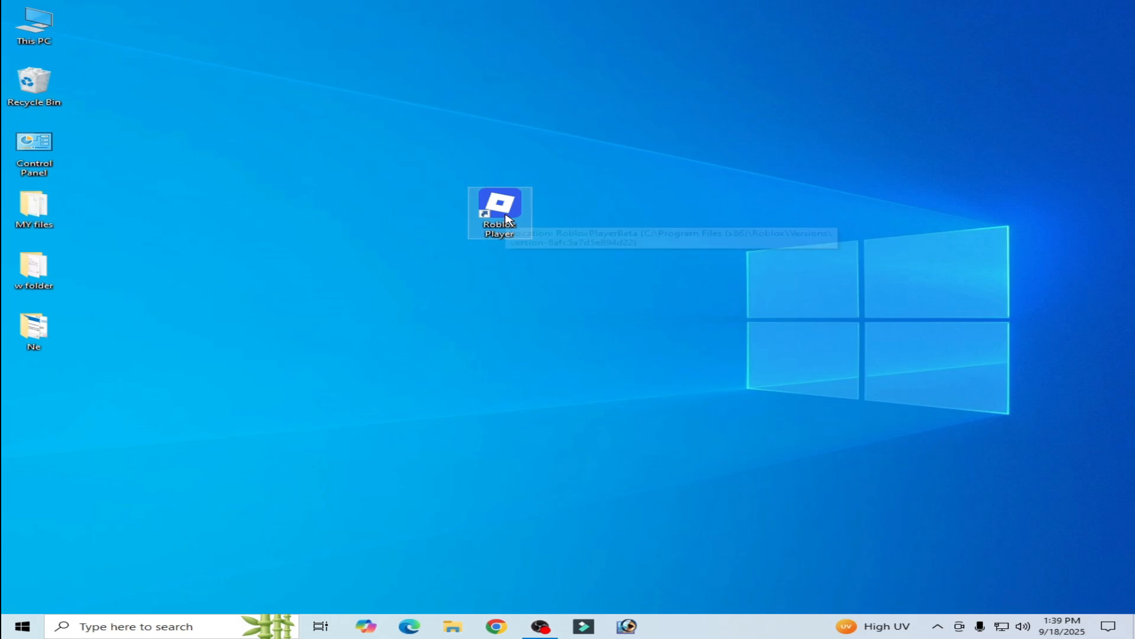
- Open Windows Security from the system tray and view Core isolation, with Memory integrity Off
left_click(939, 626)
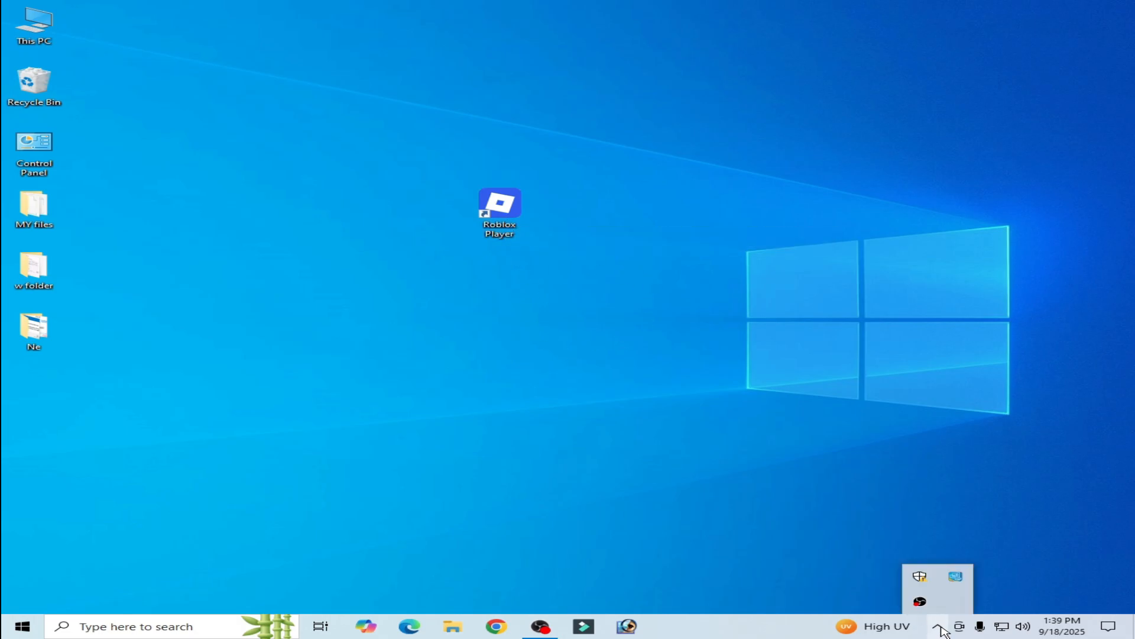
mouse_move(919, 578)
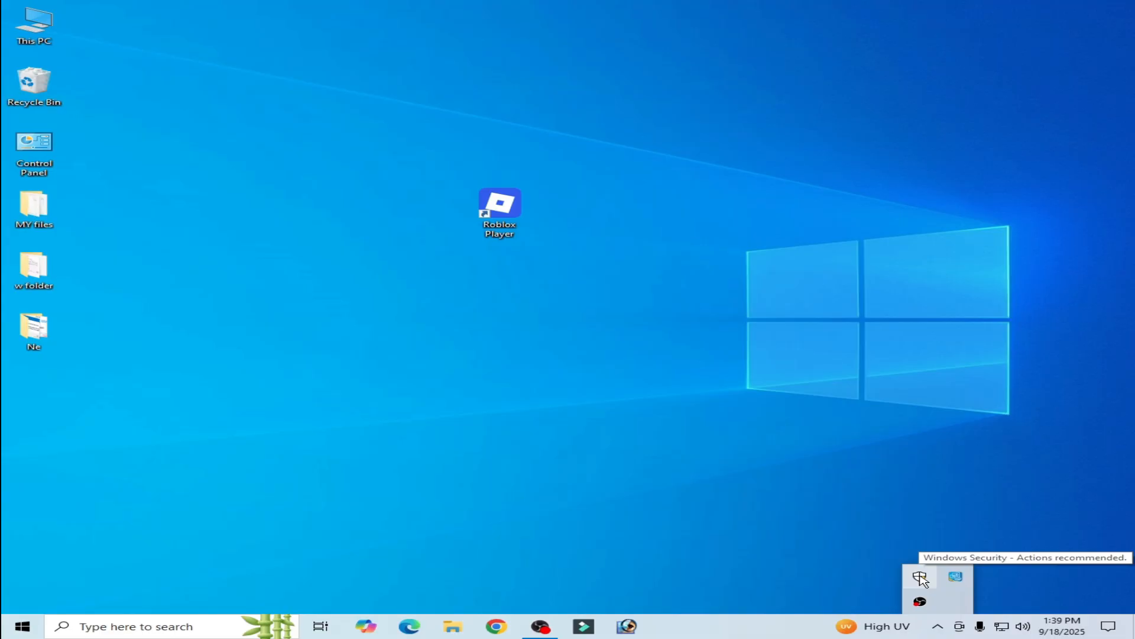
left_click(920, 577)
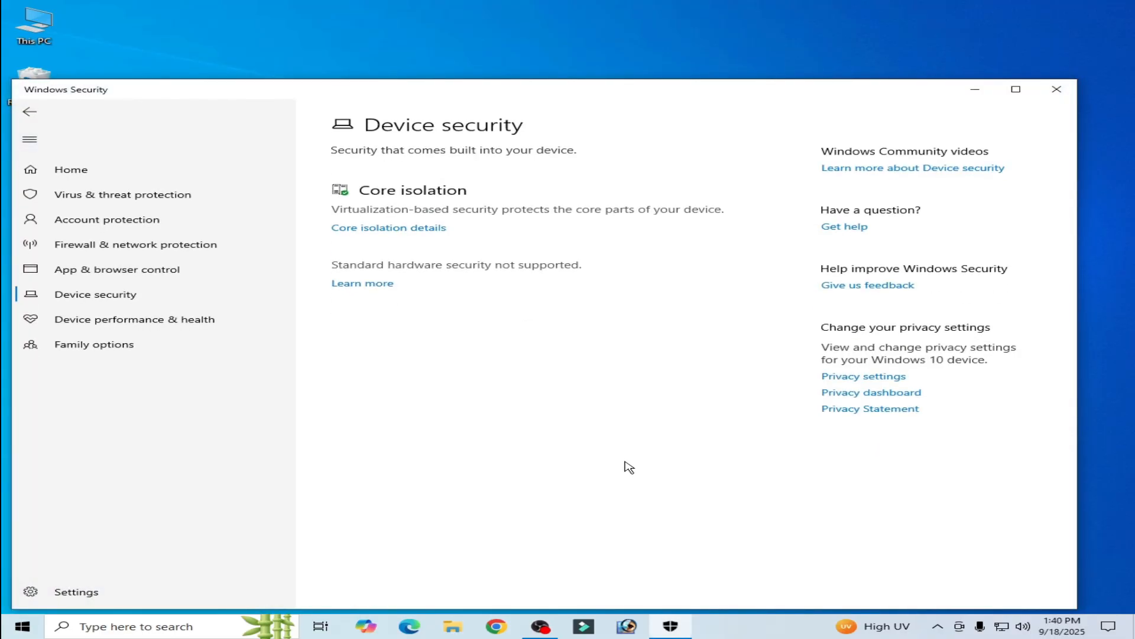
mouse_move(390, 226)
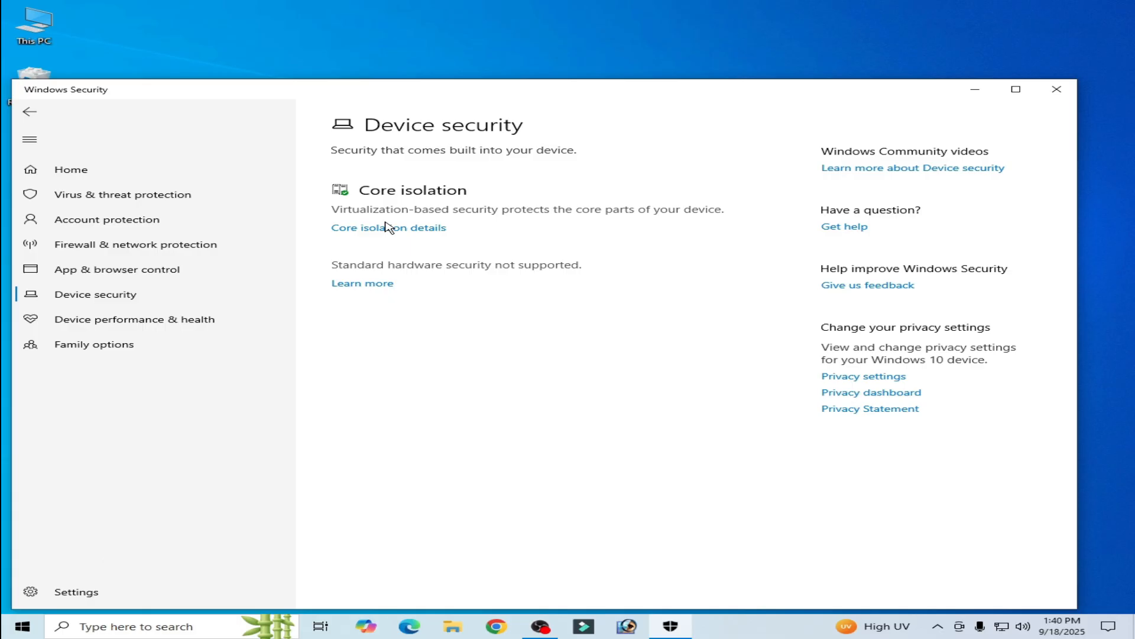
left_click(388, 226)
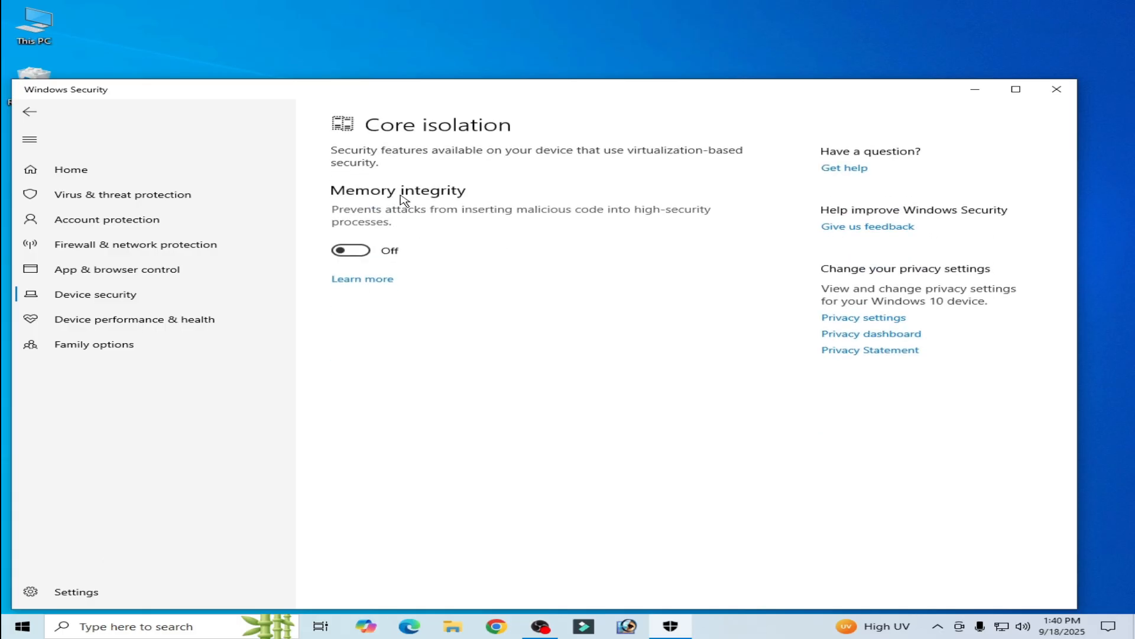
mouse_move(357, 205)
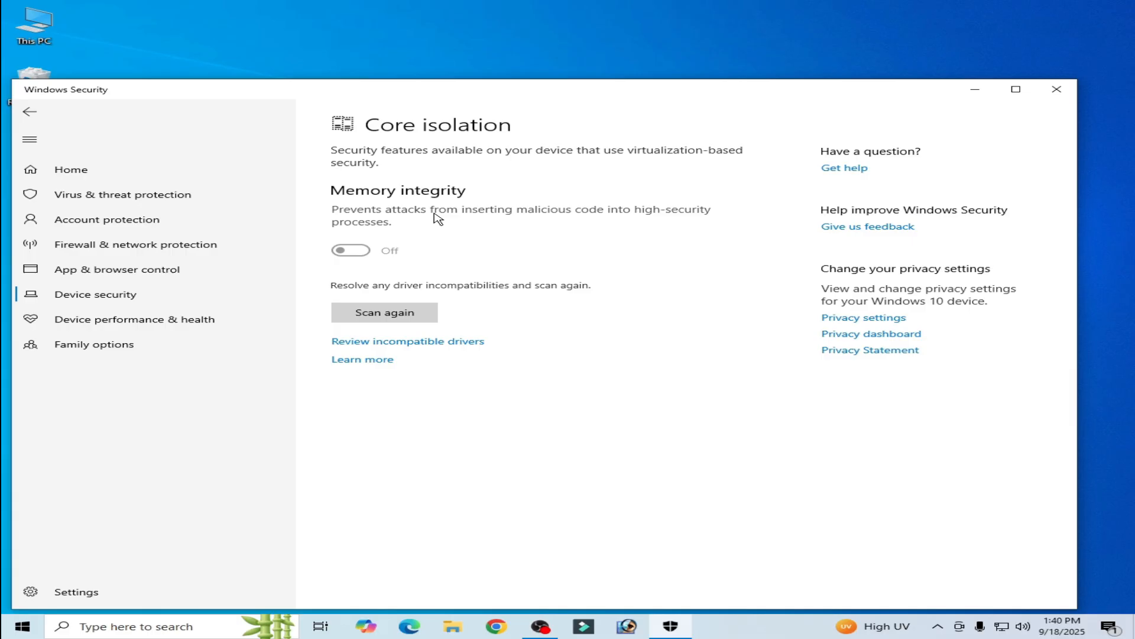
mouse_move(1057, 90)
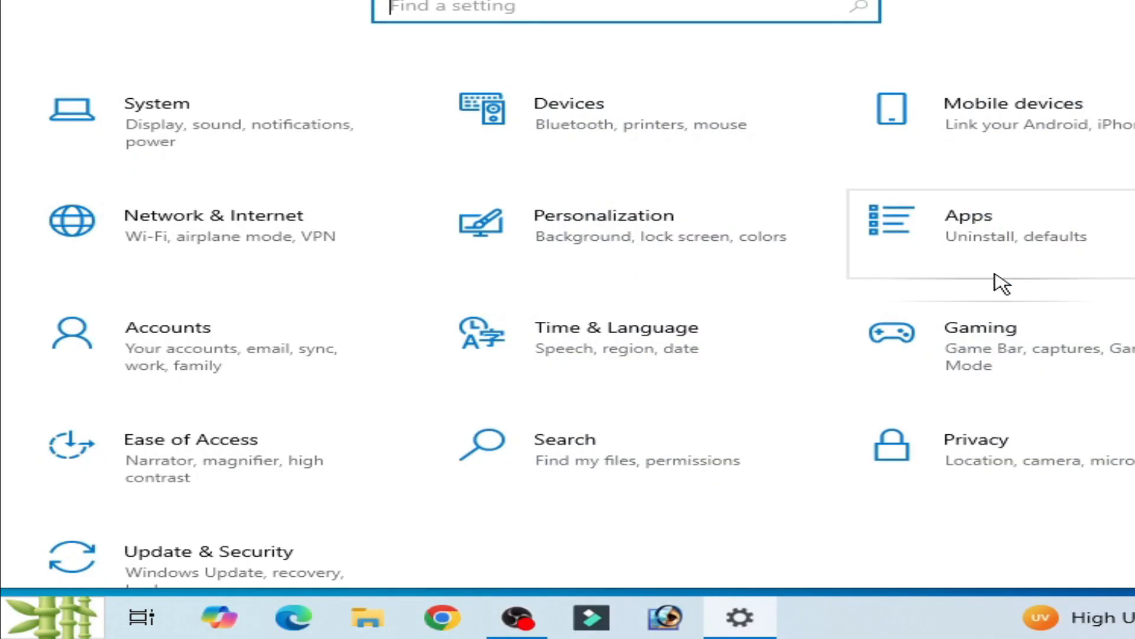
- Search Apps & features for 'roblo' and select Roblox Player
left_click(967, 224)
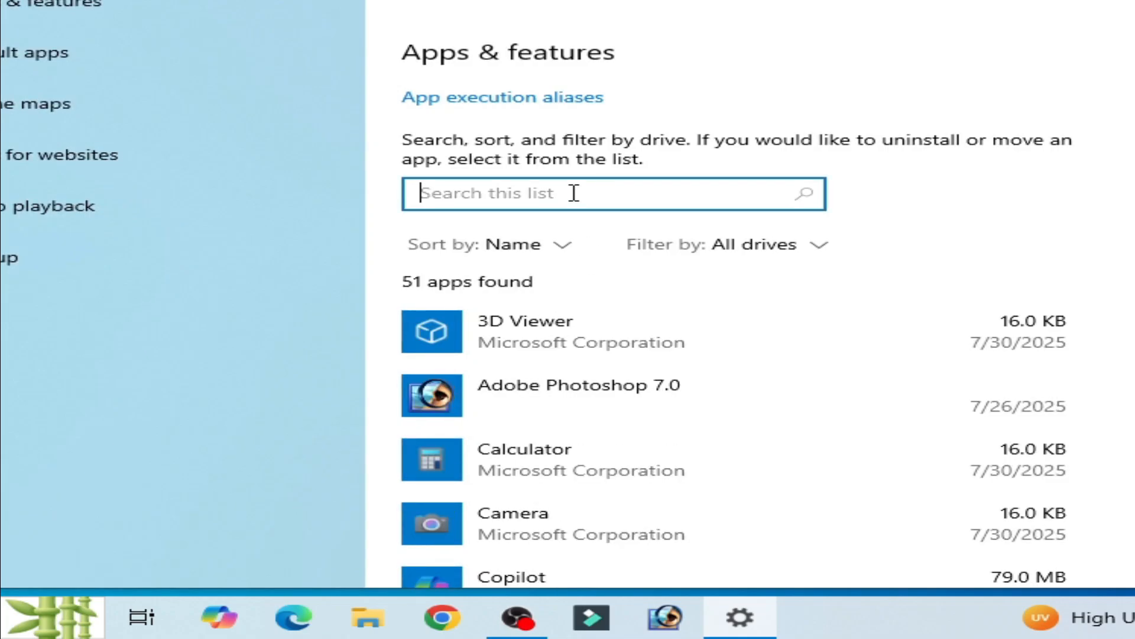
type("roblo")
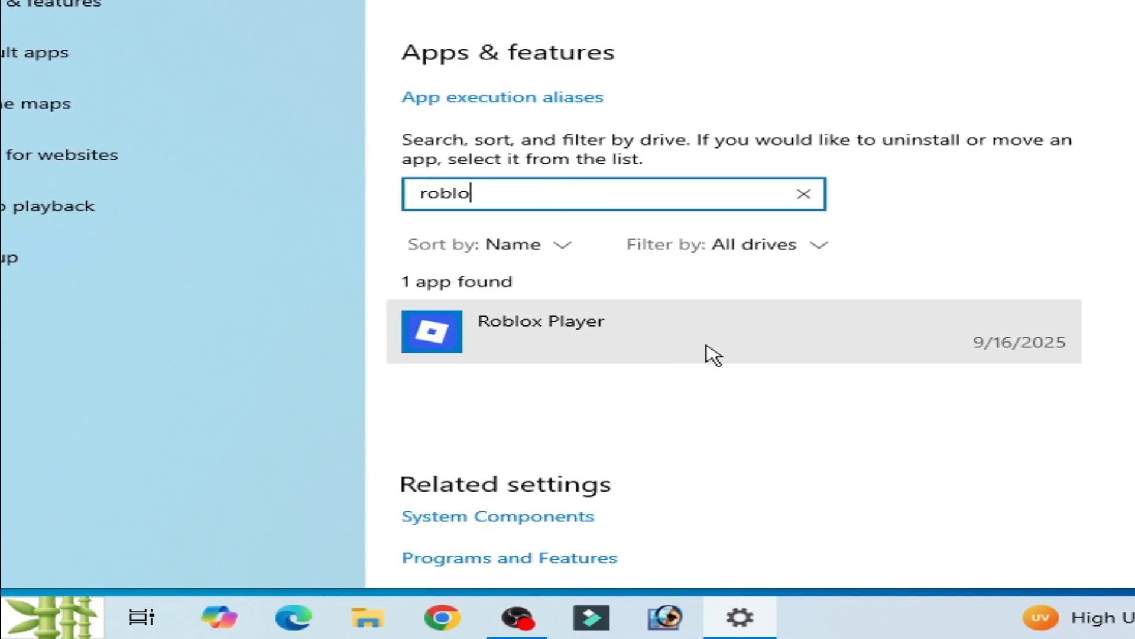
mouse_move(637, 337)
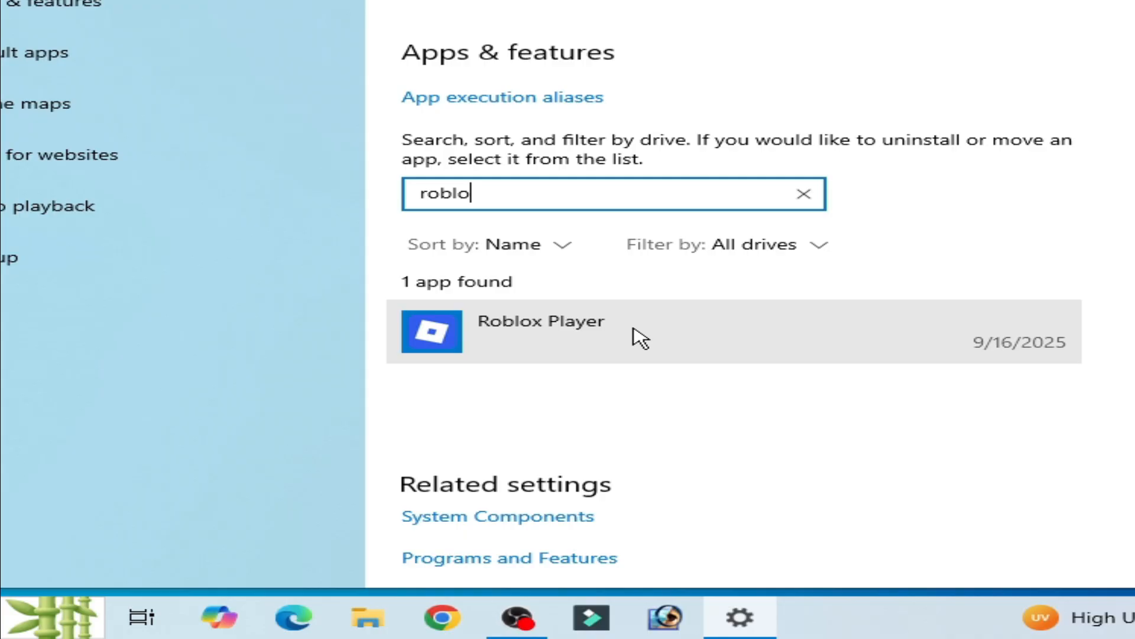
left_click(651, 332)
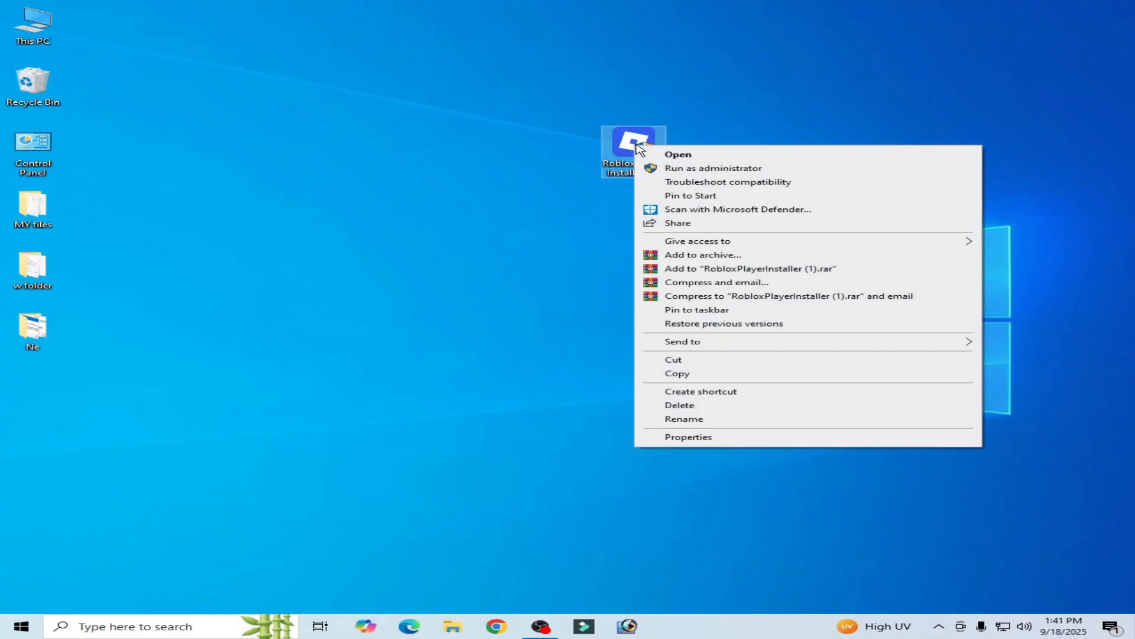
- Set RobloxPlayerInstaller's compatibility to run as administrator, then launch the installer
left_click(688, 436)
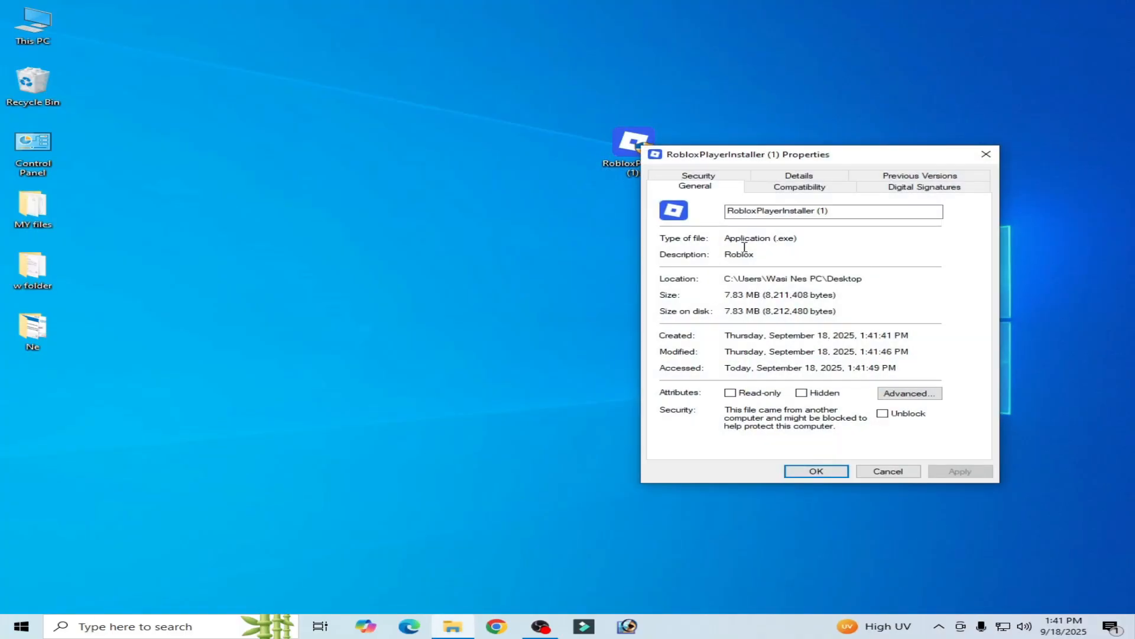
left_click(799, 186)
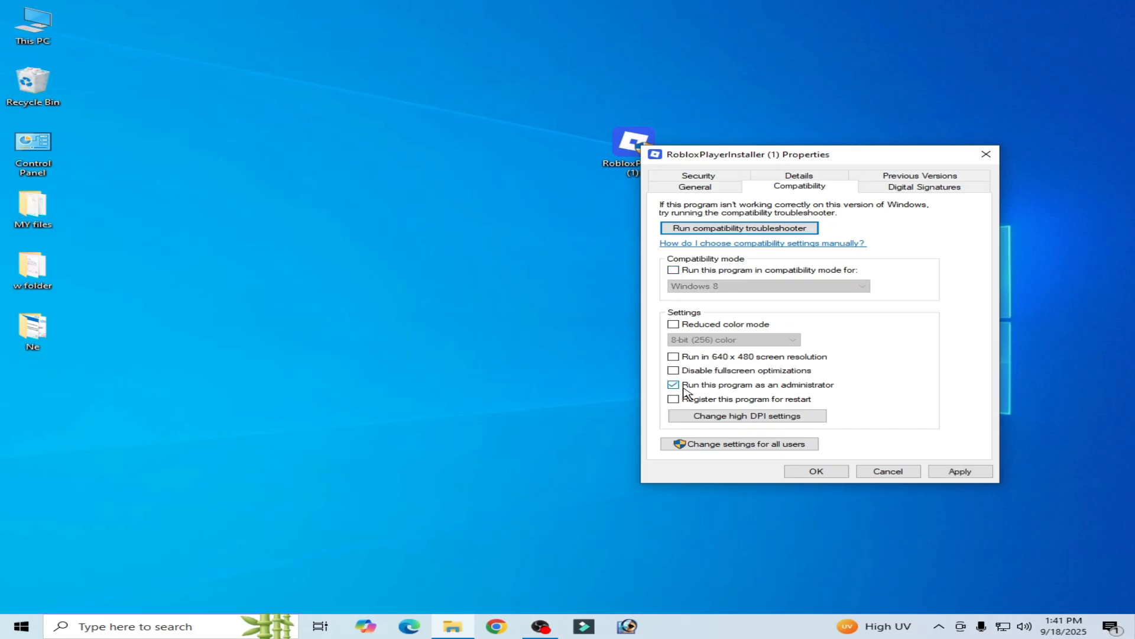
left_click(815, 471)
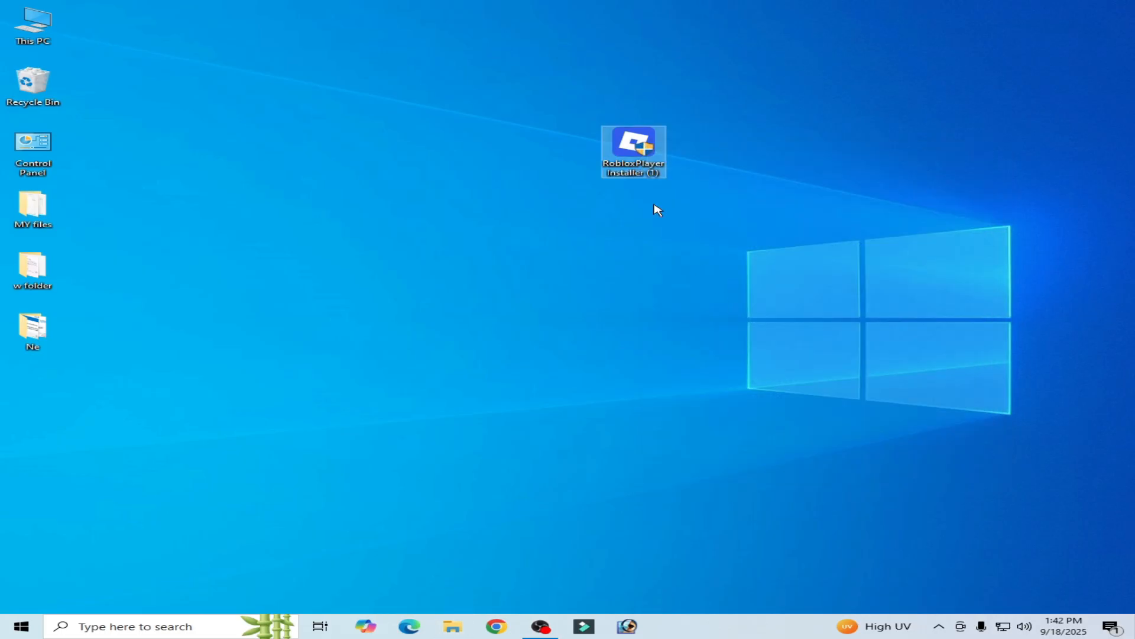
right_click(634, 152)
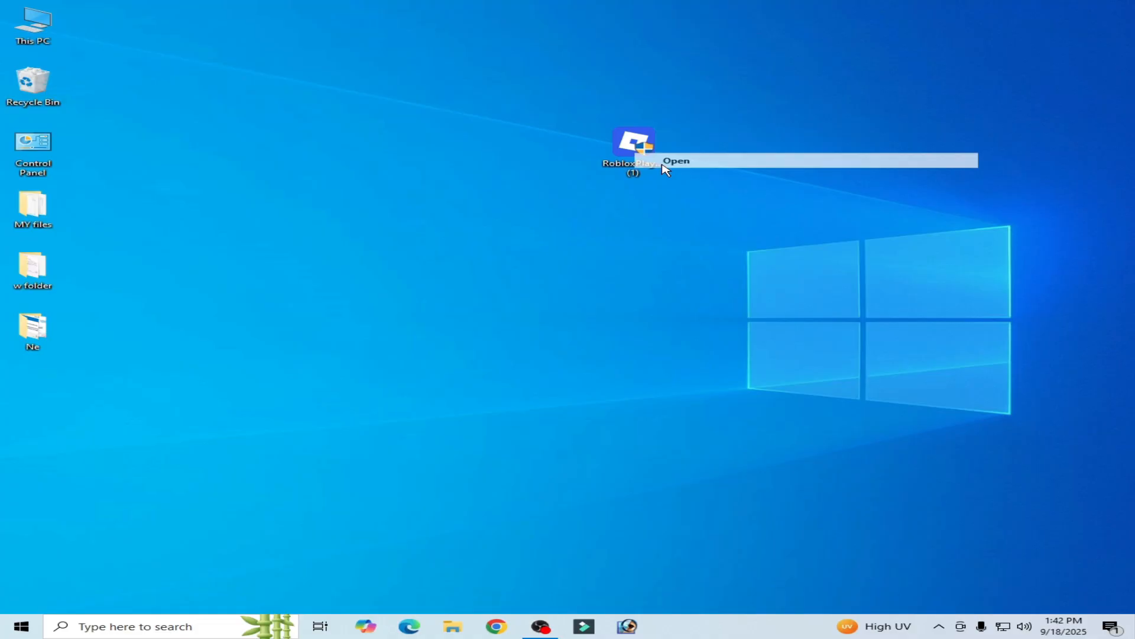
left_click(675, 161)
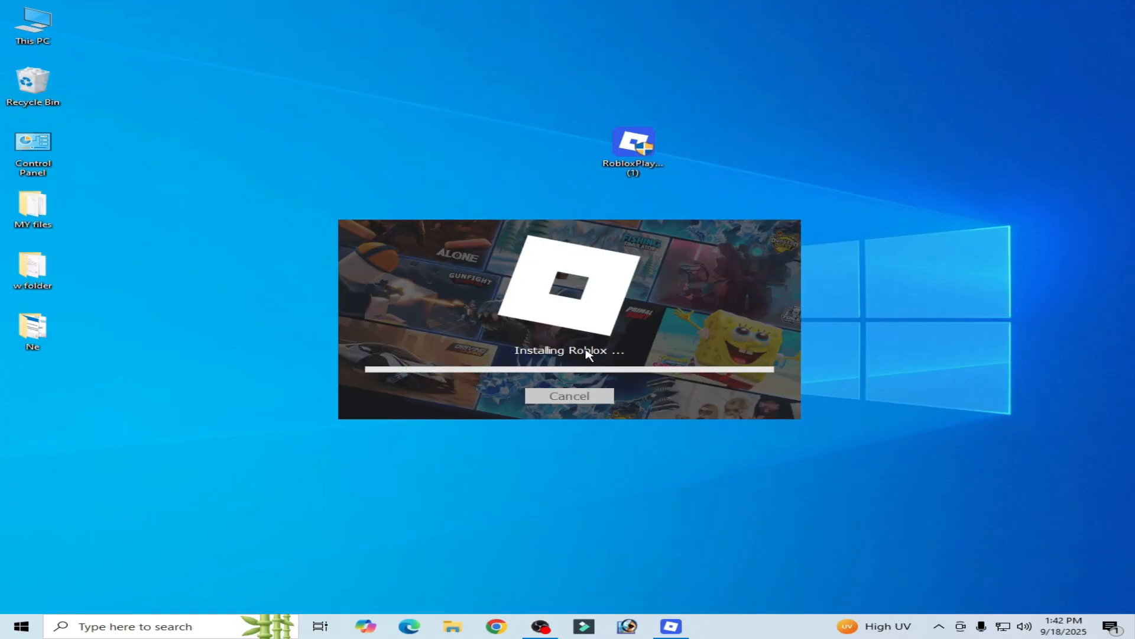
mouse_move(665, 264)
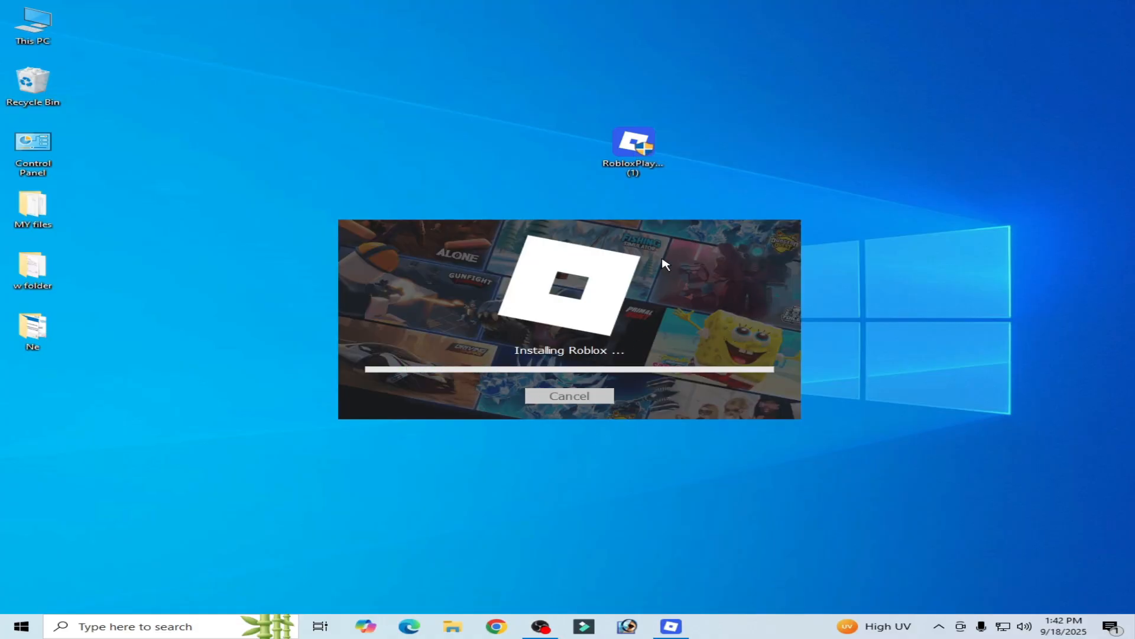